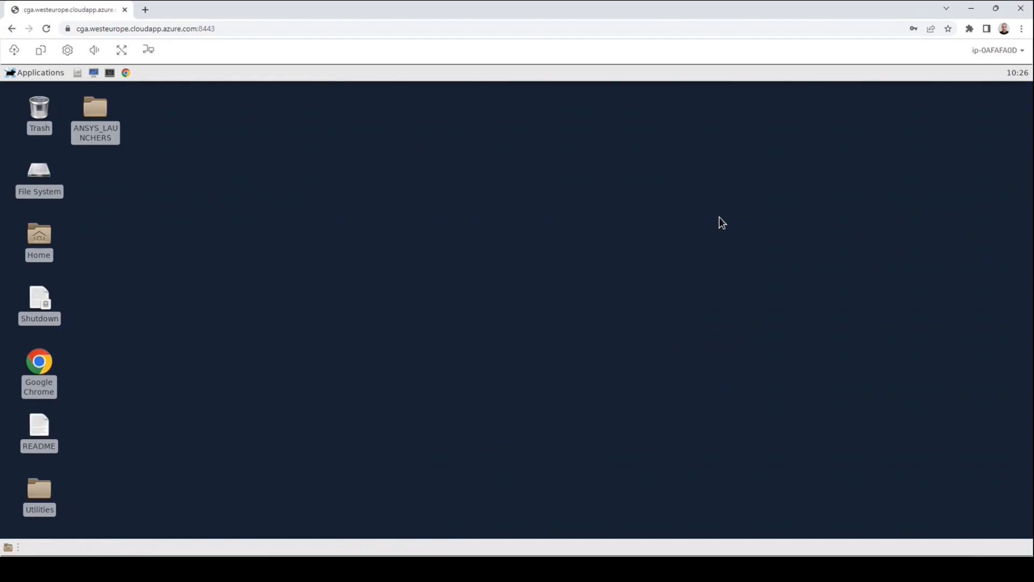
# Step: Browse from Home through cluster_shared_storage and the user's folder into GearBox
pyautogui.click(39, 237)
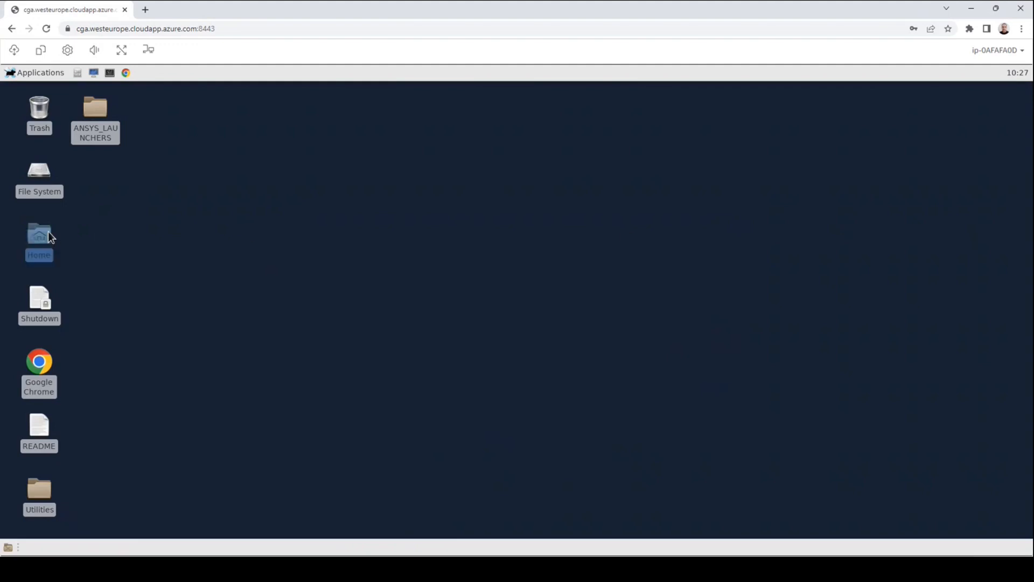
pyautogui.doubleClick(38, 237)
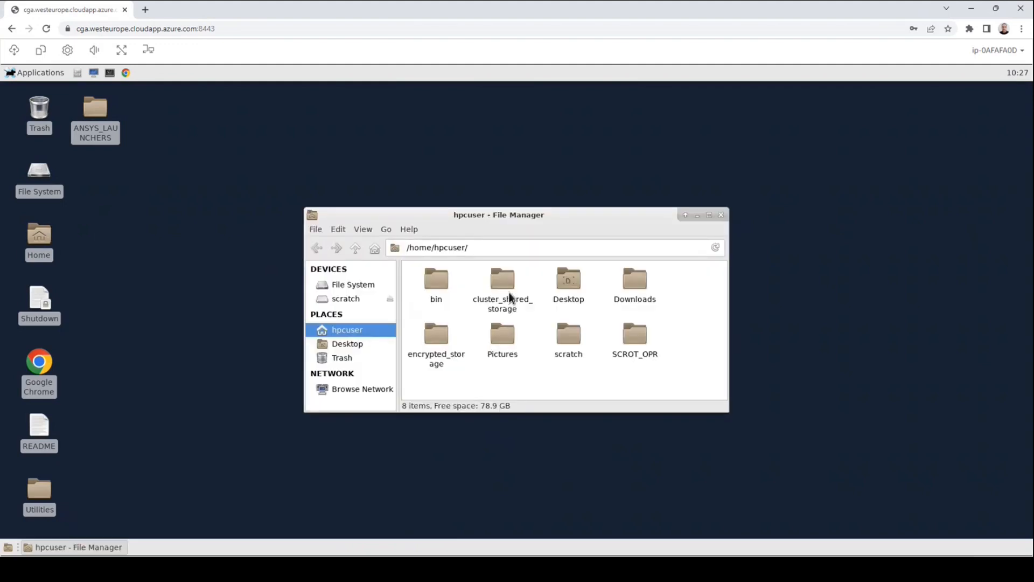
pyautogui.moveTo(511, 290)
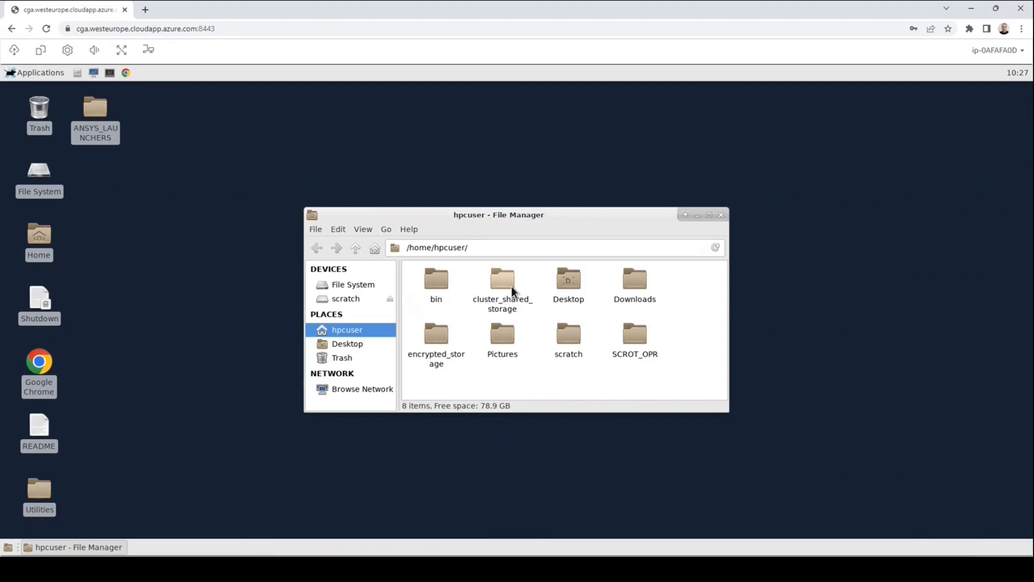
pyautogui.moveTo(512, 320)
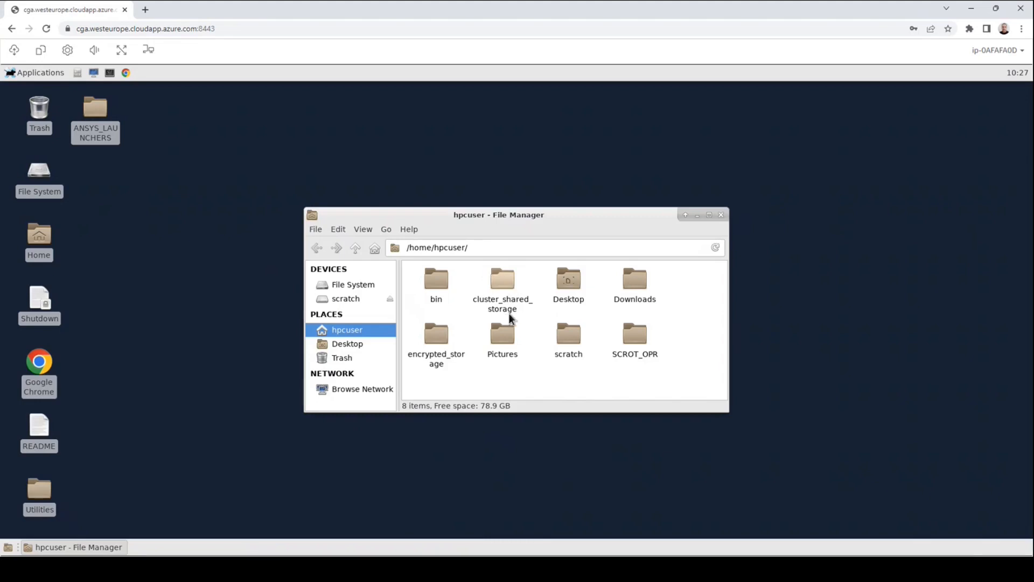
pyautogui.moveTo(498, 314)
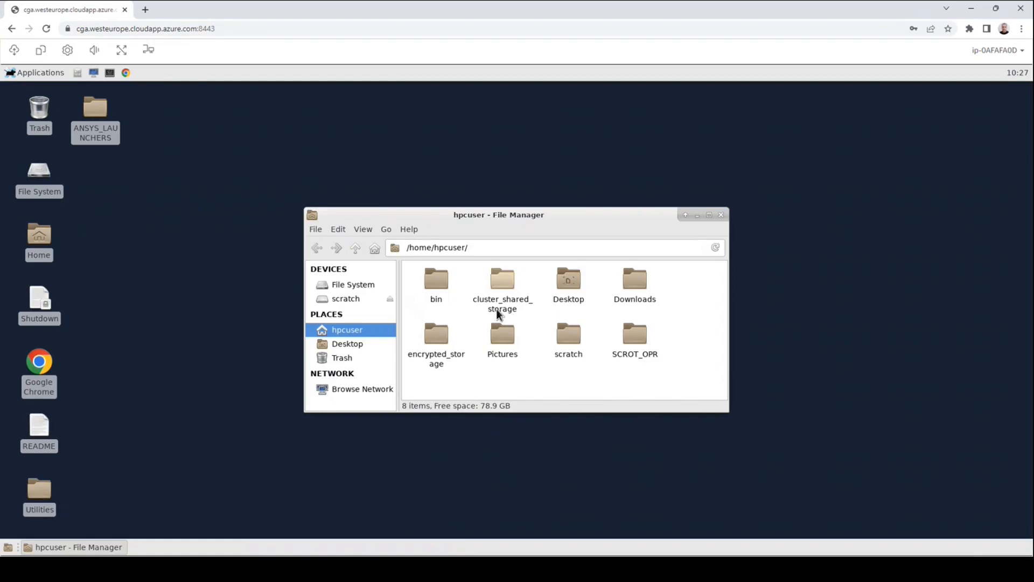
pyautogui.doubleClick(502, 279)
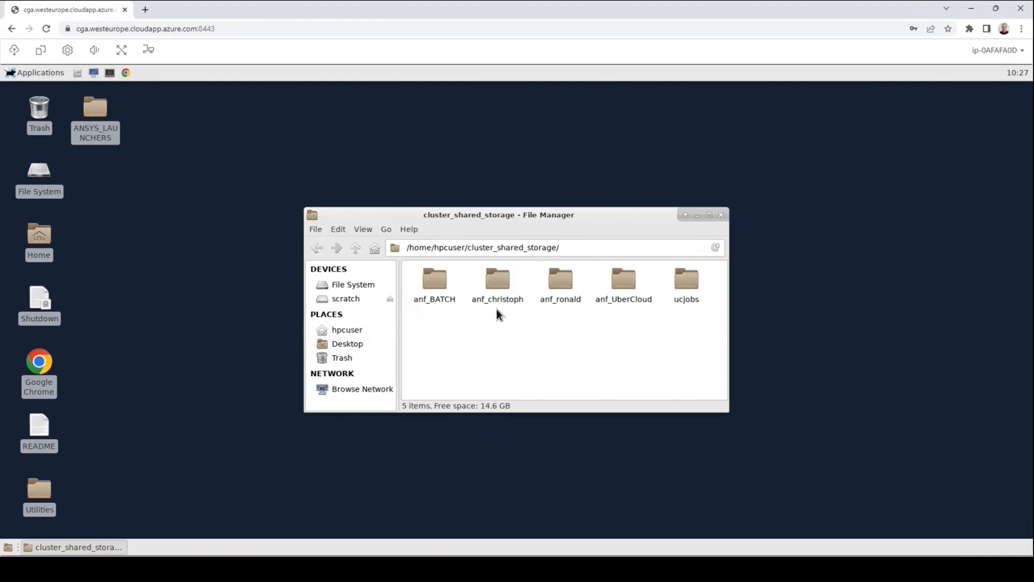
pyautogui.moveTo(482, 314)
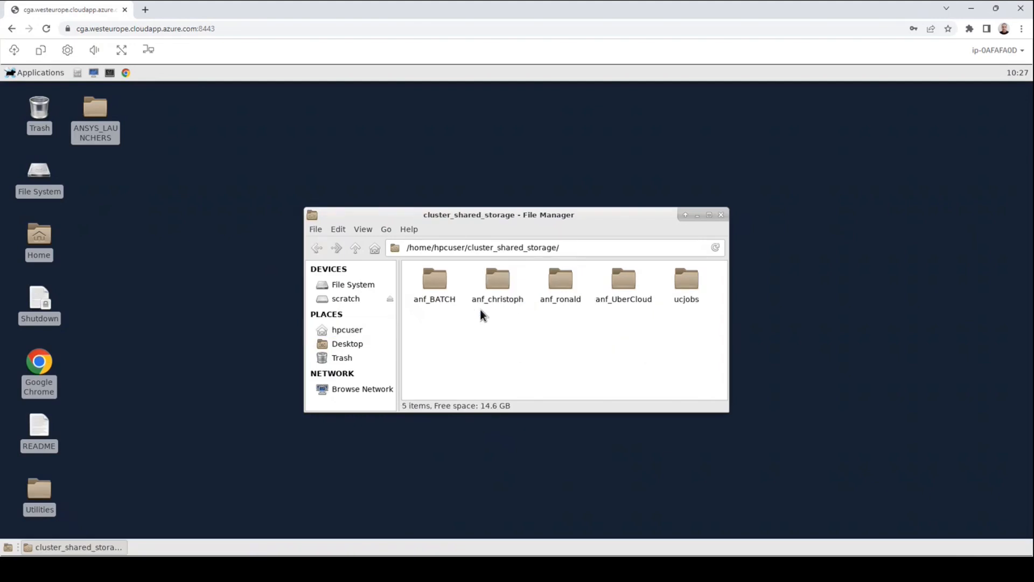
pyautogui.moveTo(495, 318)
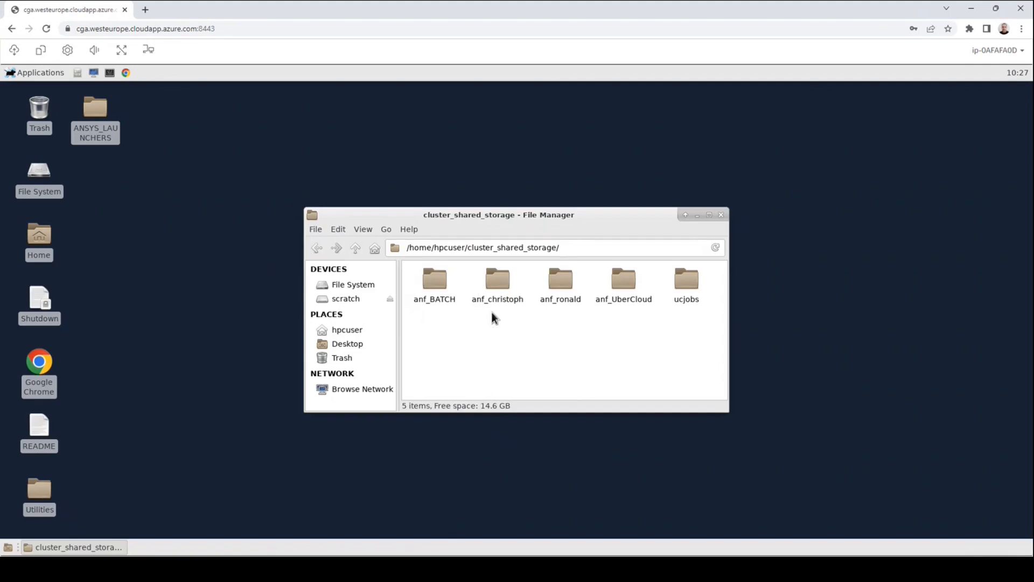
pyautogui.doubleClick(497, 279)
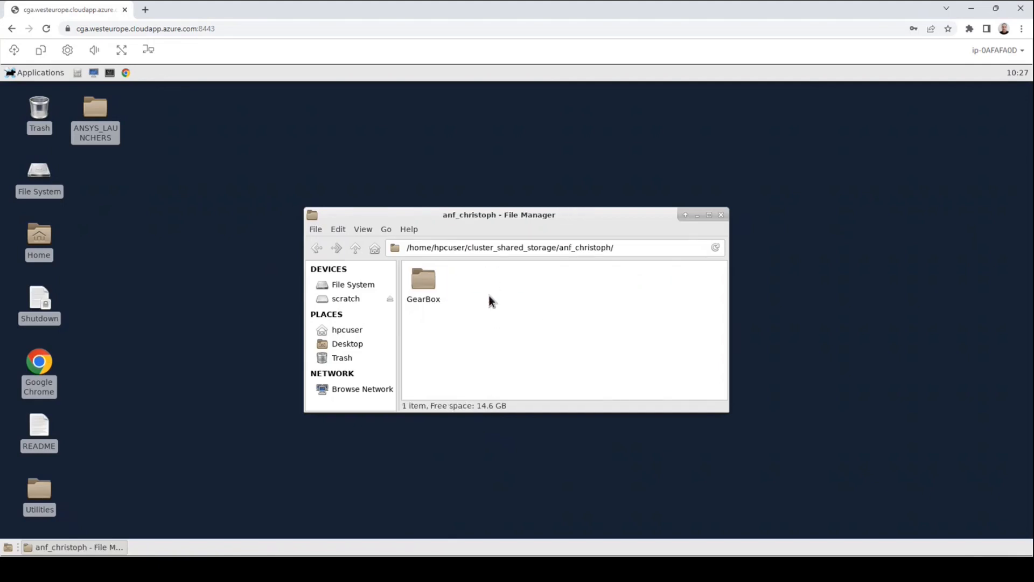
pyautogui.doubleClick(423, 279)
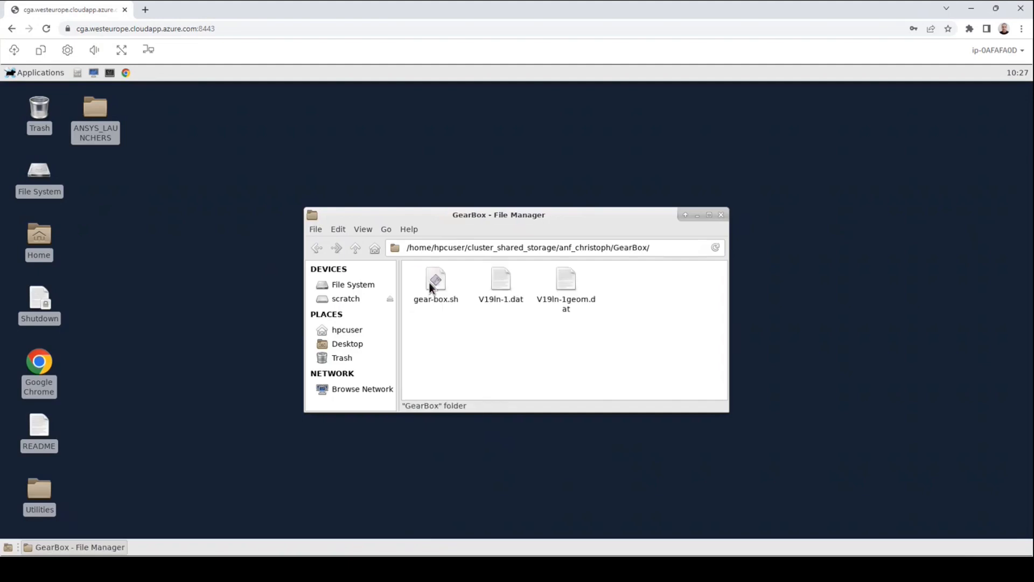
pyautogui.click(600, 370)
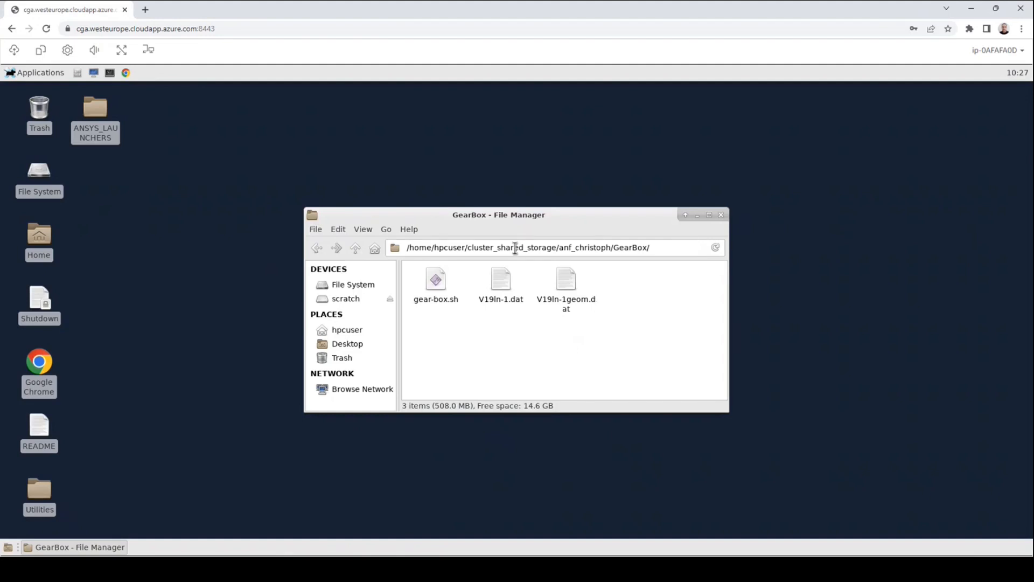
pyautogui.moveTo(409, 292)
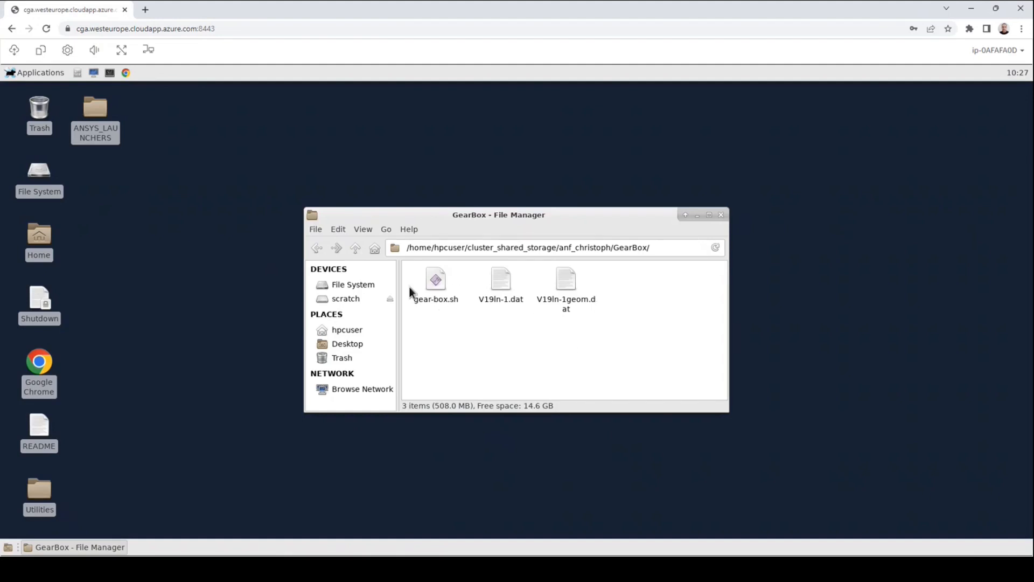
pyautogui.moveTo(447, 320)
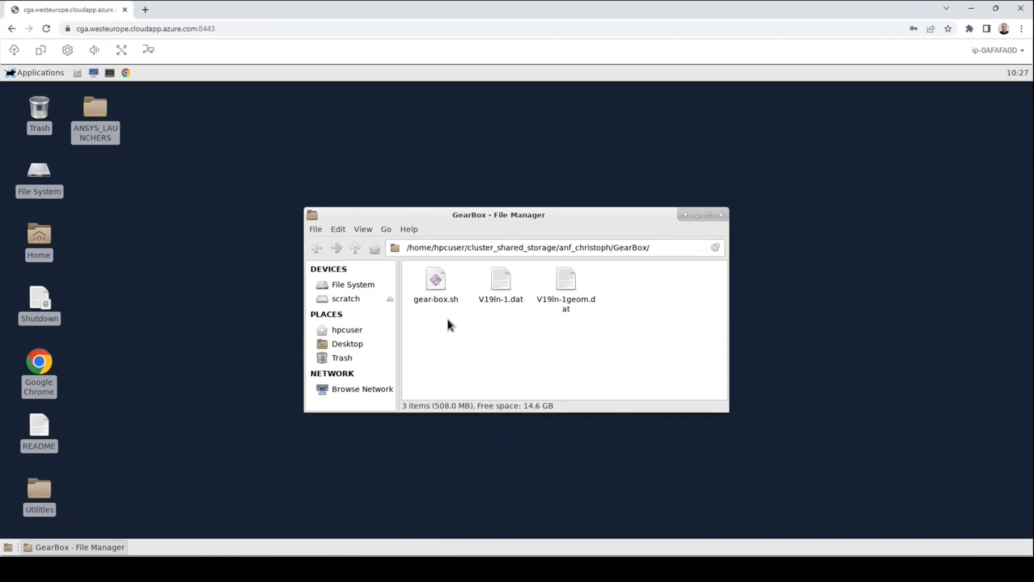
# Step: Open a terminal in GearBox and run sinfo, showing idle partitions q-hb120 and q-hc44
pyautogui.rightClick(449, 323)
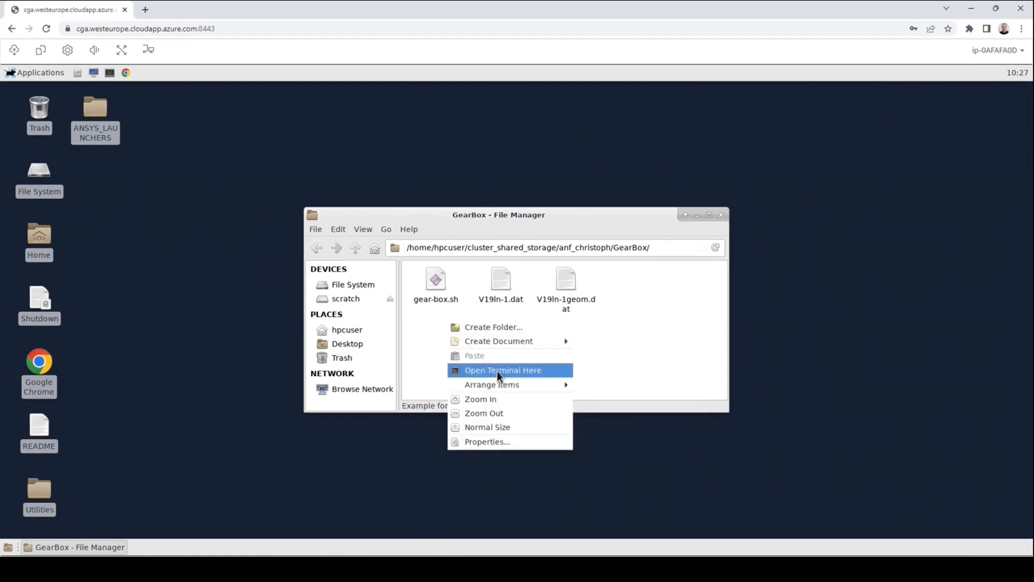
pyautogui.click(503, 370)
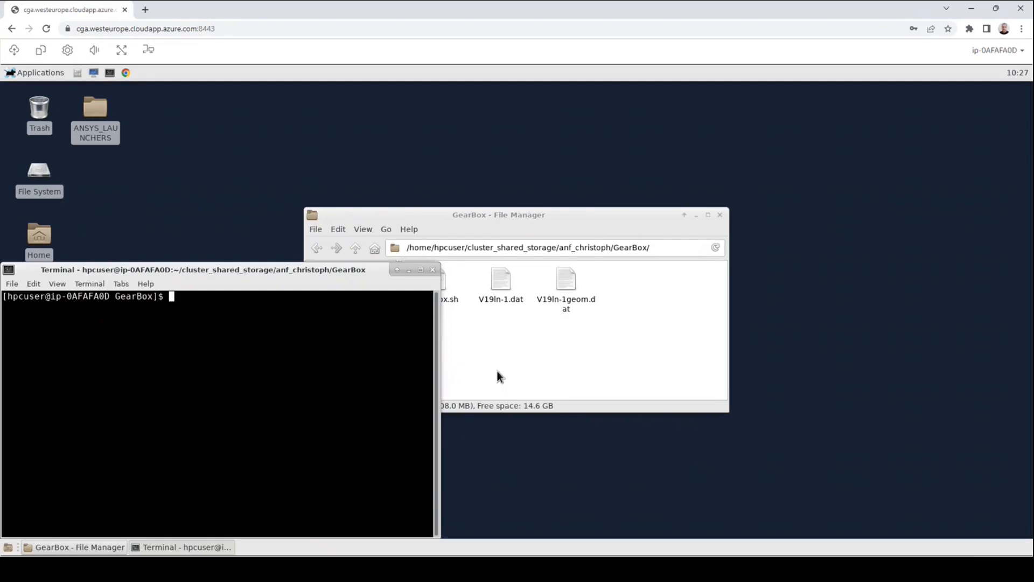
pyautogui.moveTo(541, 341)
pyautogui.write('pwd')
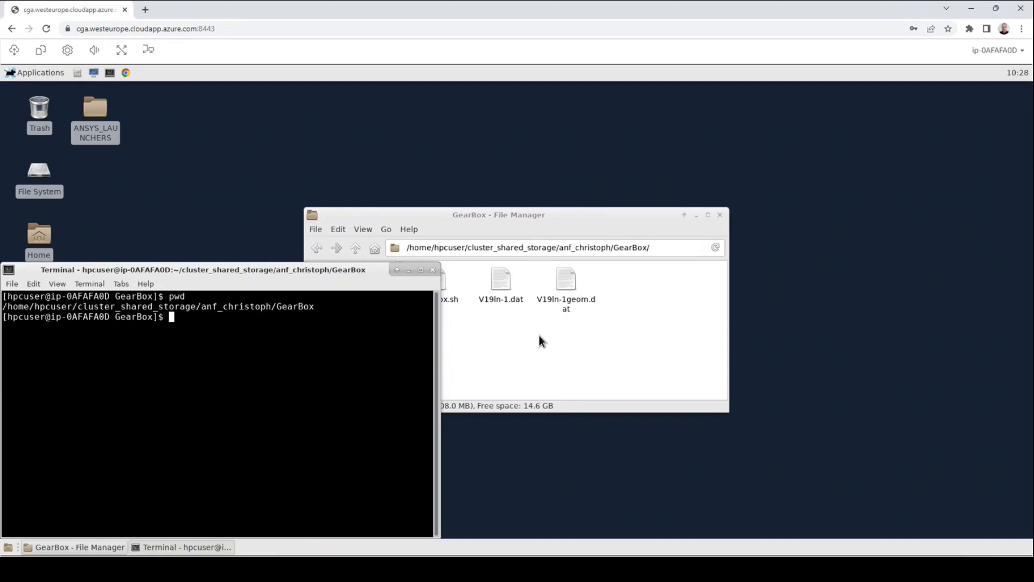
pyautogui.moveTo(700, 276)
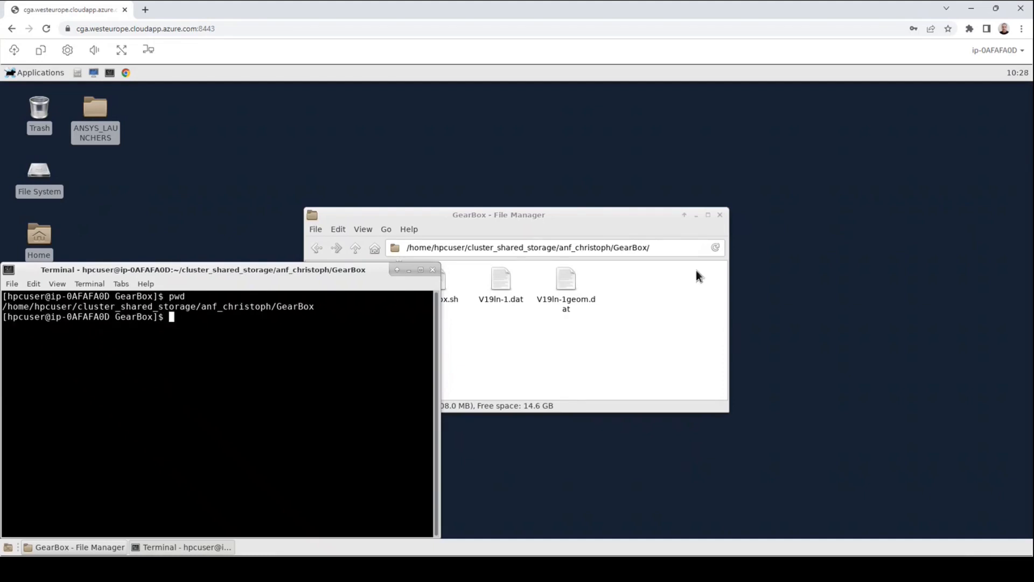
pyautogui.moveTo(614, 333)
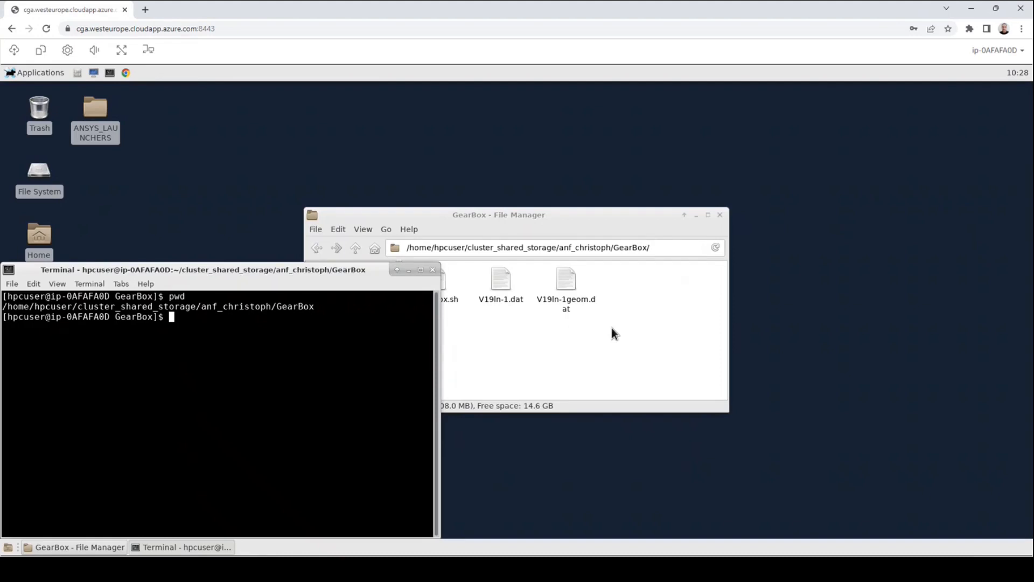
pyautogui.moveTo(591, 223)
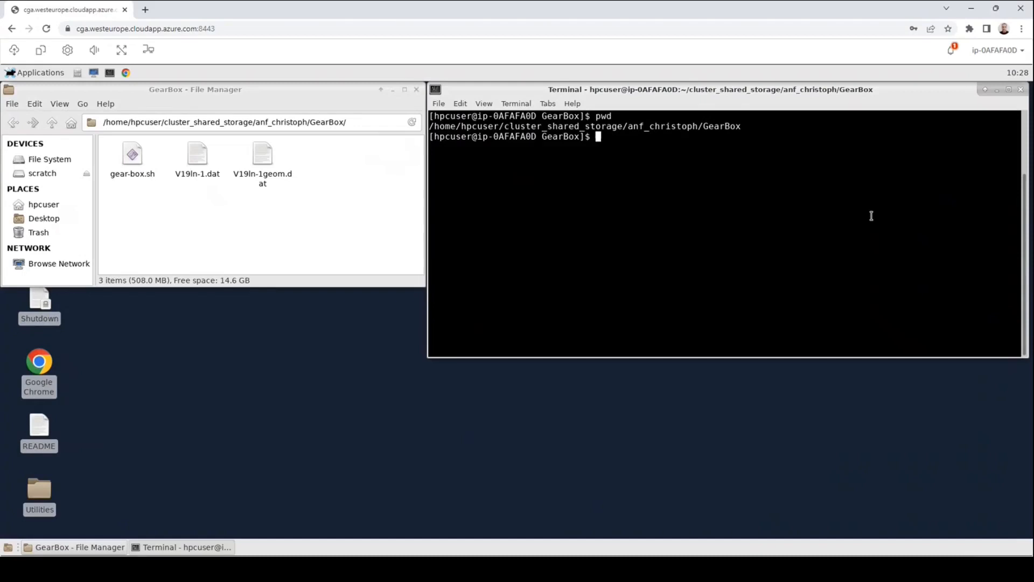
pyautogui.write('s')
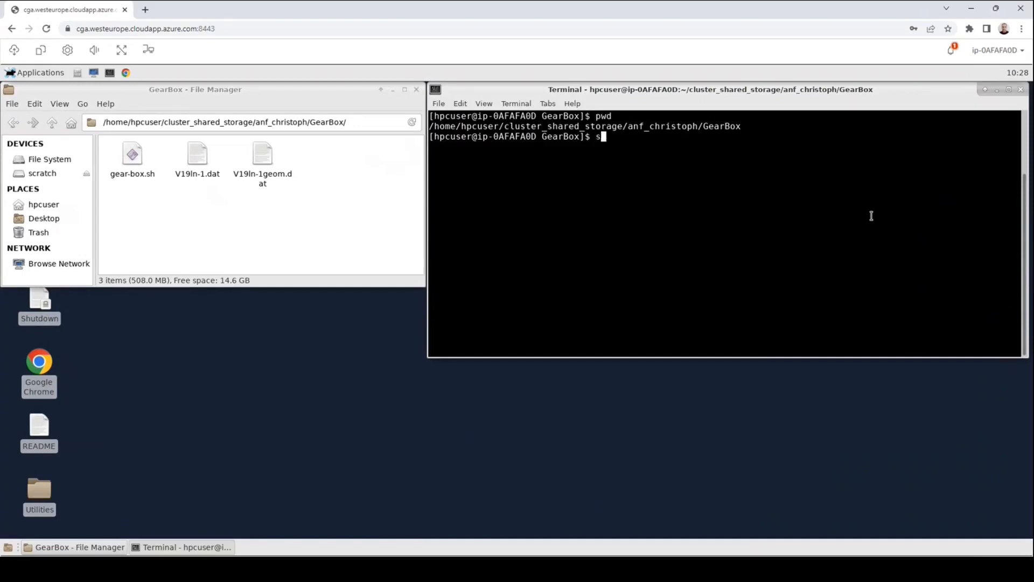
pyautogui.write('info')
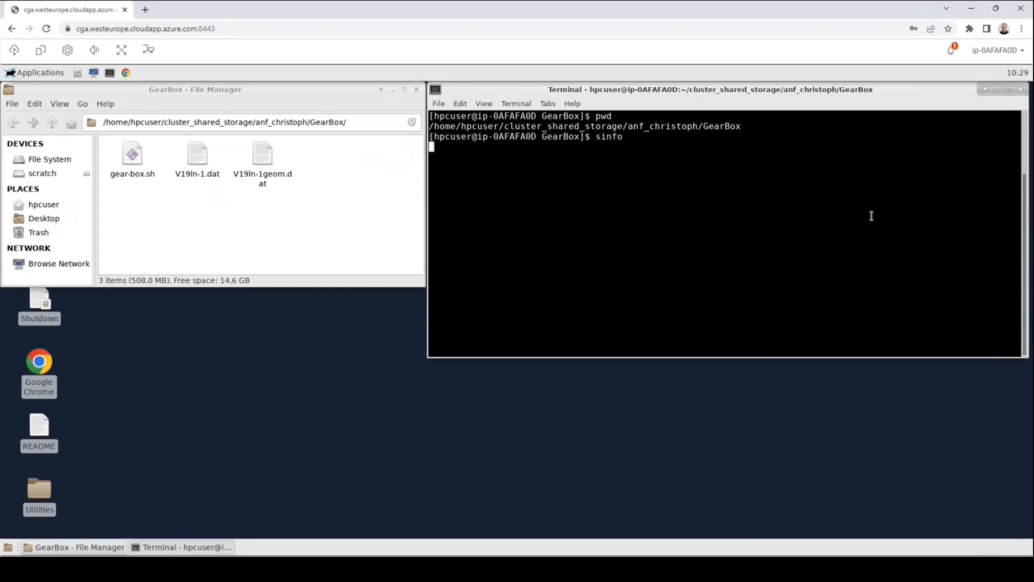
pyautogui.press('Return')
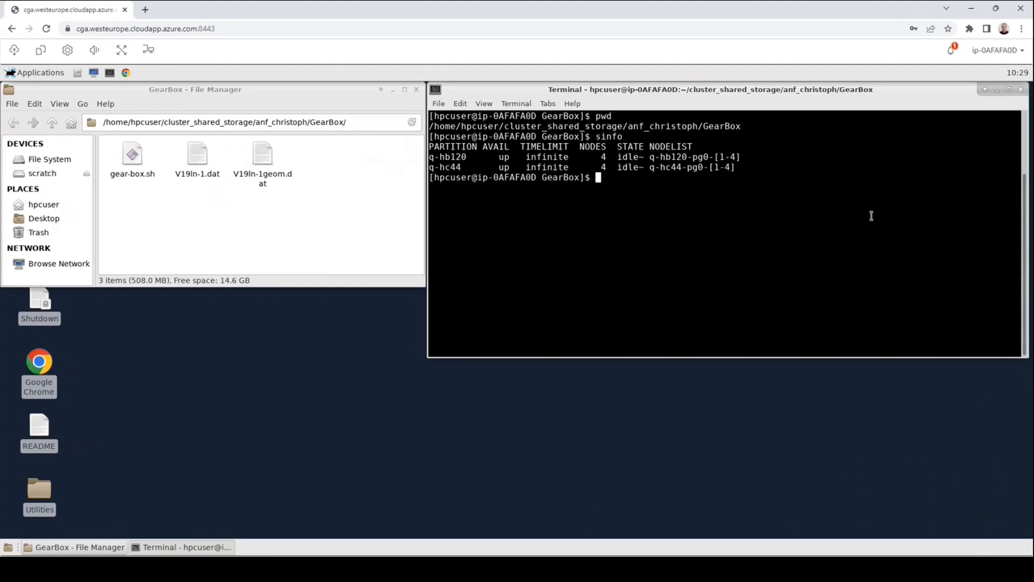
pyautogui.moveTo(514, 196)
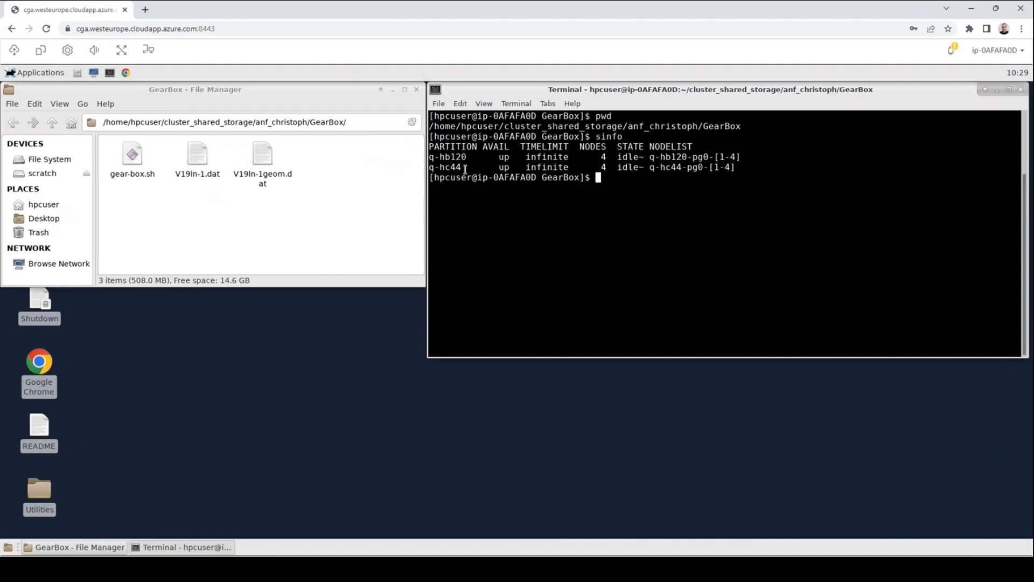
pyautogui.moveTo(724, 228)
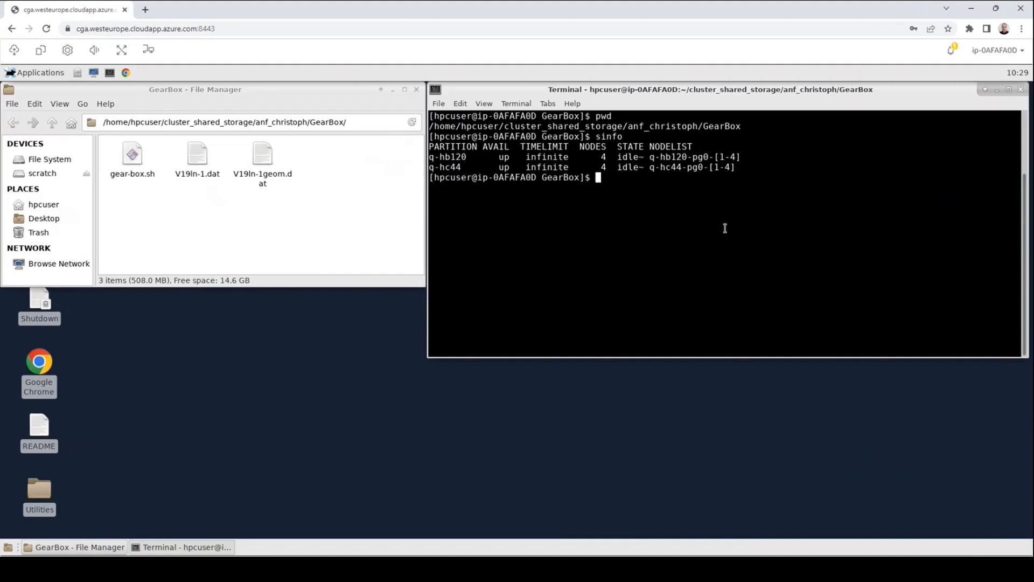
# Step: Run squeue to confirm the job queue is empty
pyautogui.write('s')
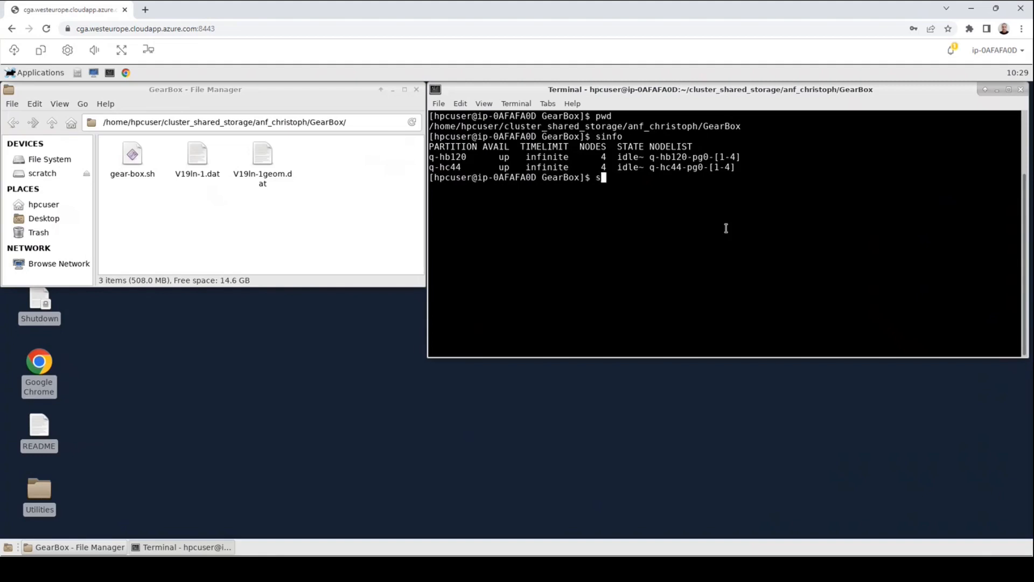
pyautogui.write('queue')
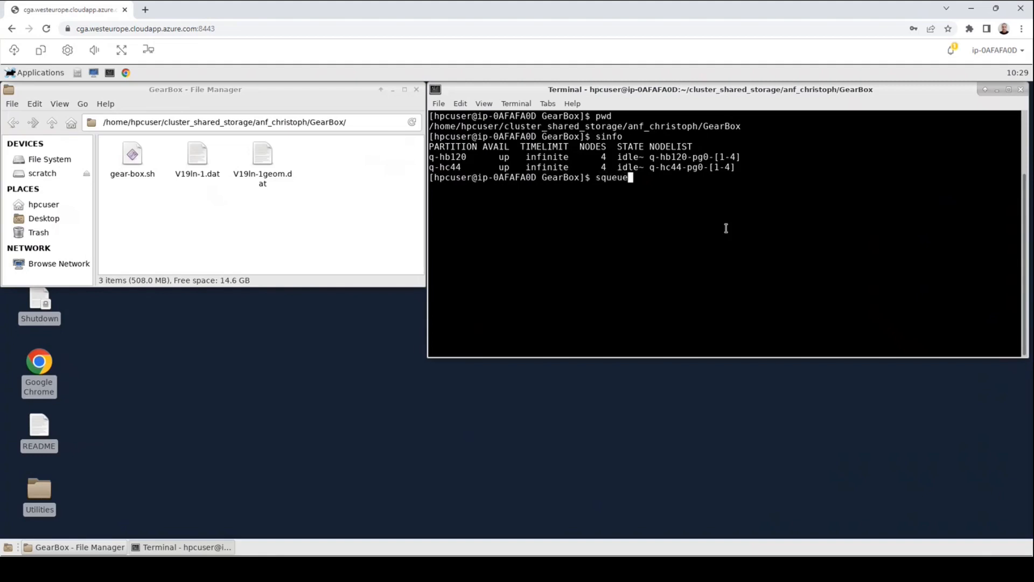
pyautogui.press('Return')
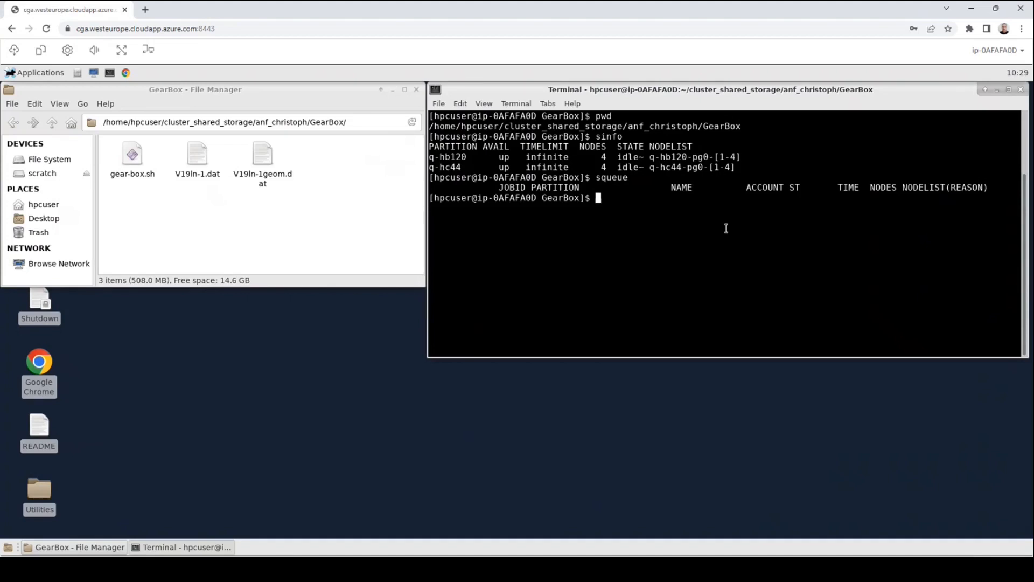
# Step: Type 'sbatch gear-box.sh' but abort it with Ctrl+C before submitting
pyautogui.write('sba')
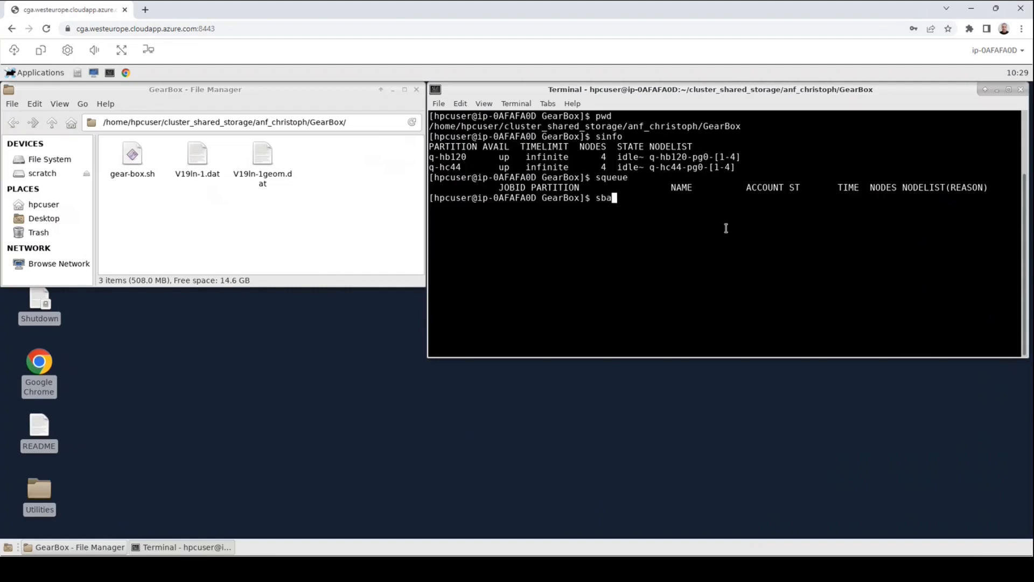
pyautogui.write('tch')
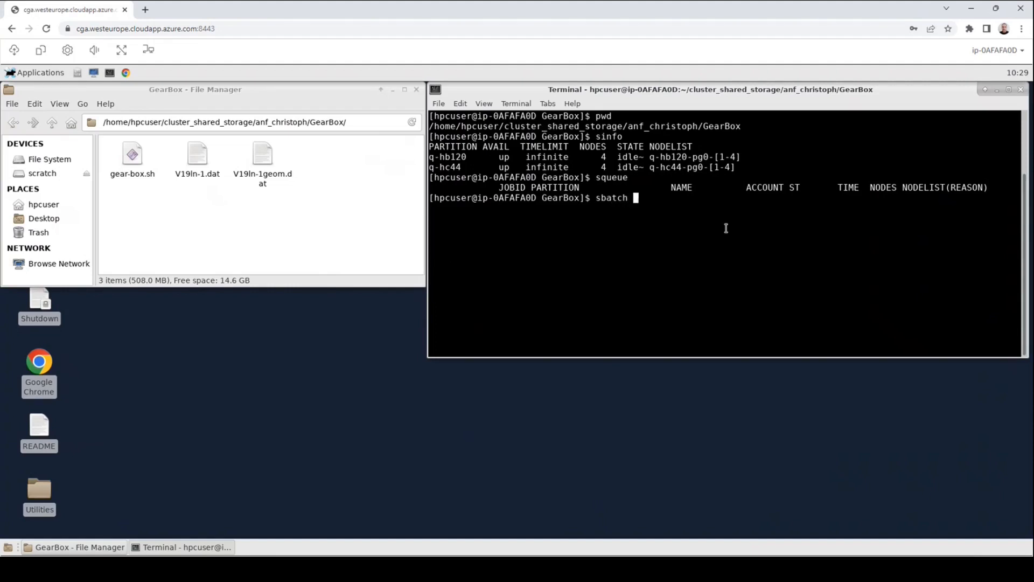
pyautogui.write('g')
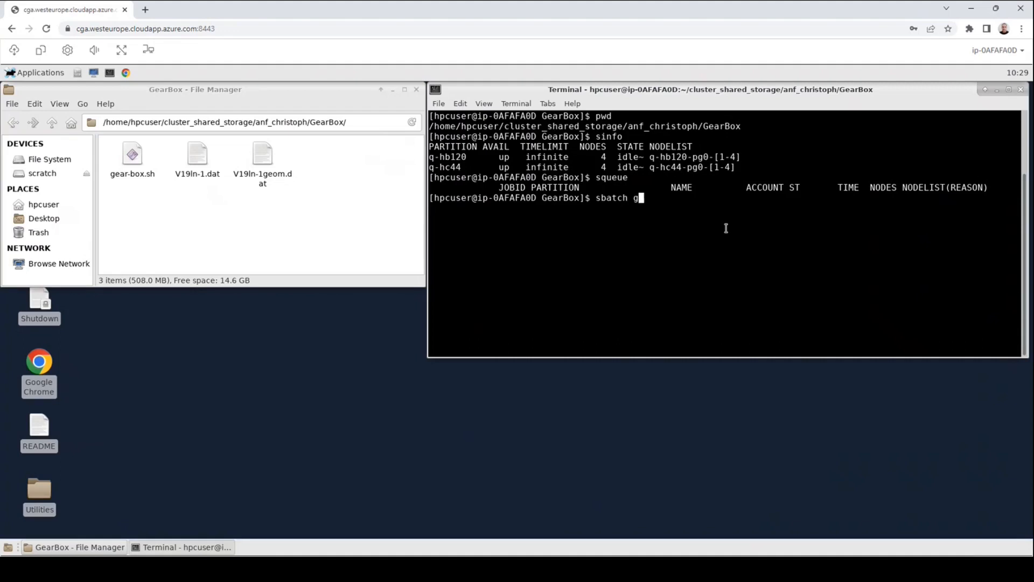
pyautogui.write('ear-box.sh')
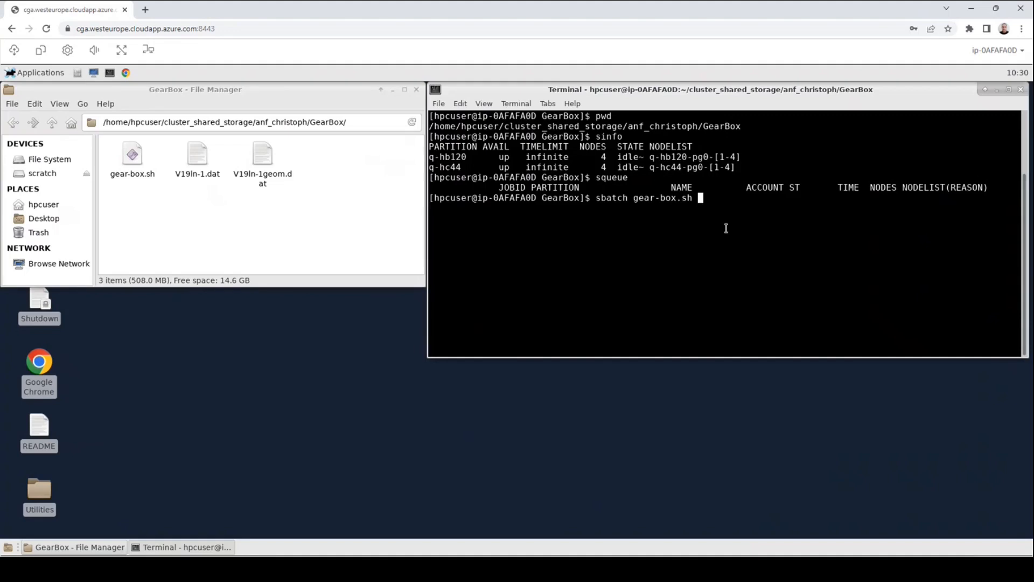
pyautogui.press('ctrl+c')
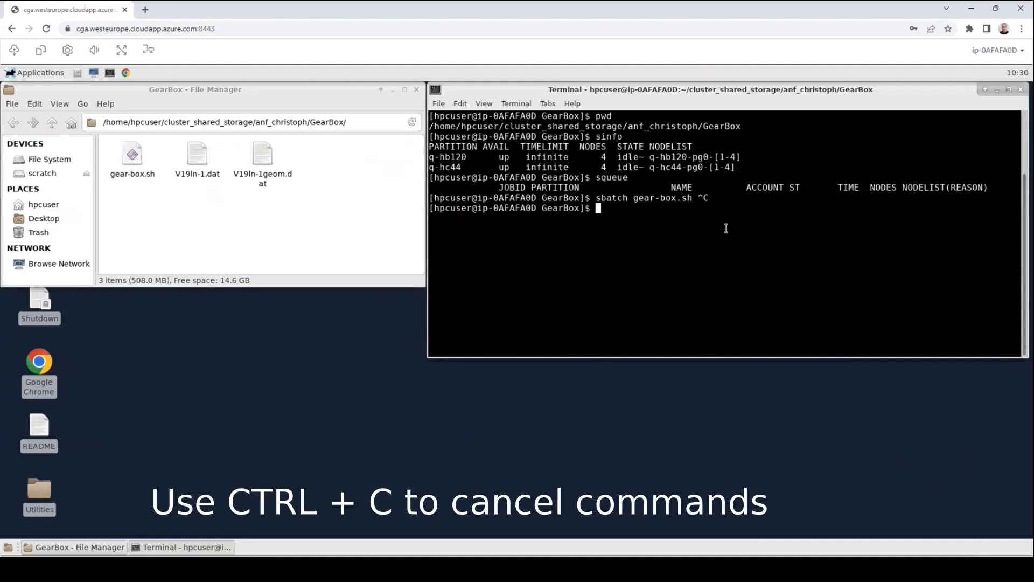
pyautogui.moveTo(258, 221)
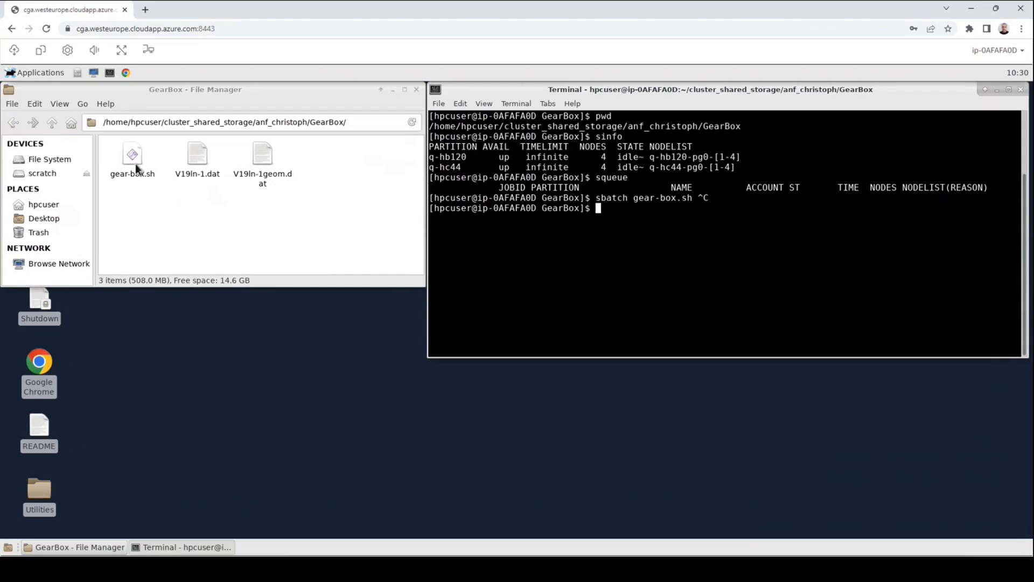
# Step: Open gear-box.sh in the text editor and inspect its #SBATCH lines for q-hc44 and 8 cores
pyautogui.doubleClick(132, 156)
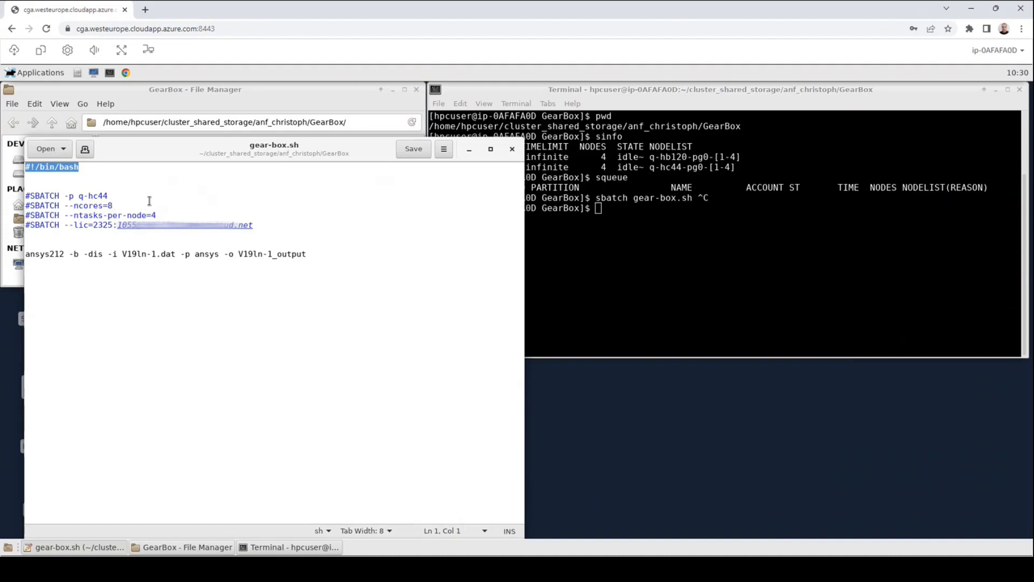
pyautogui.click(29, 195)
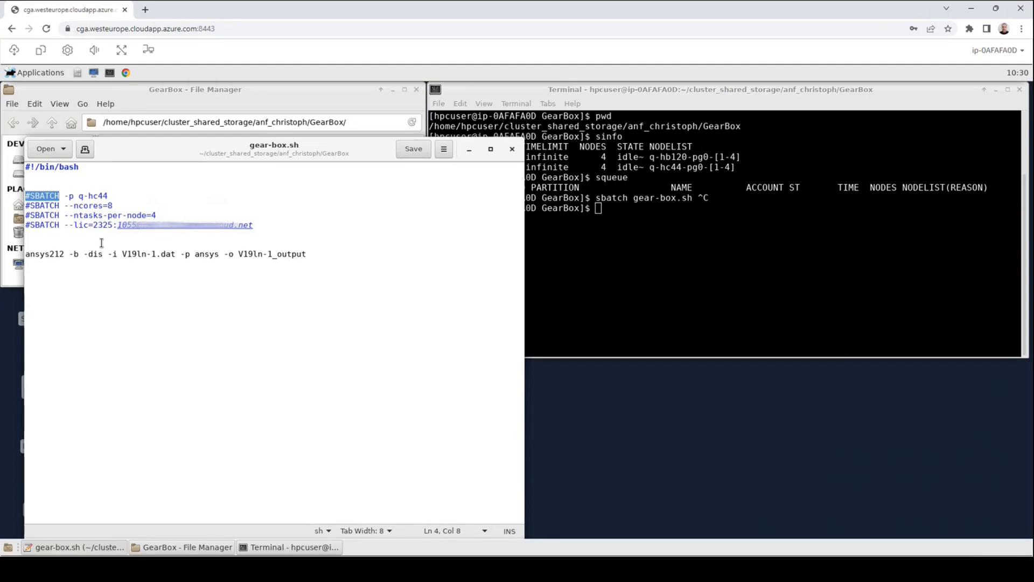
pyautogui.moveTo(68, 197)
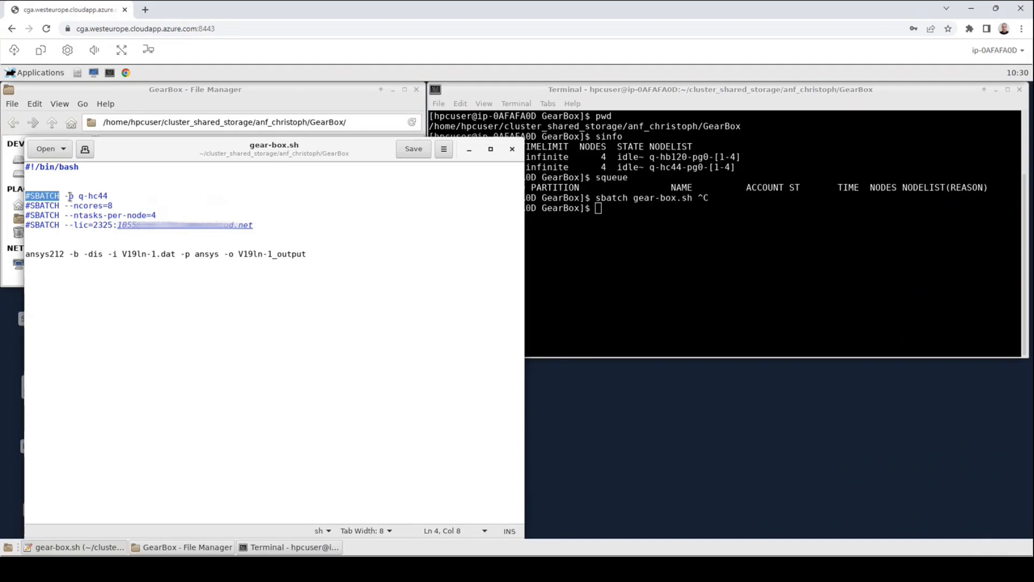
pyautogui.click(79, 196)
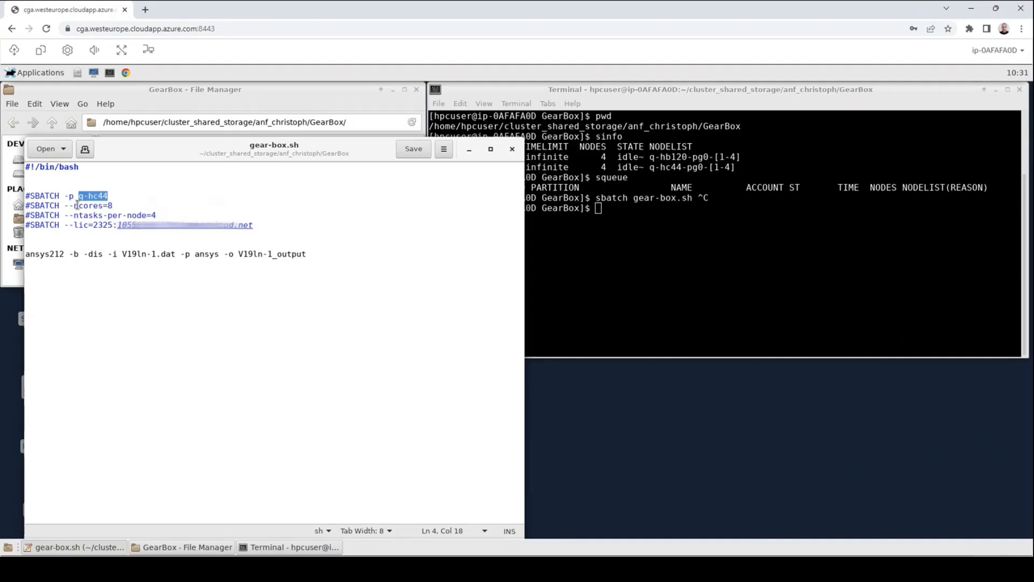
pyautogui.click(89, 205)
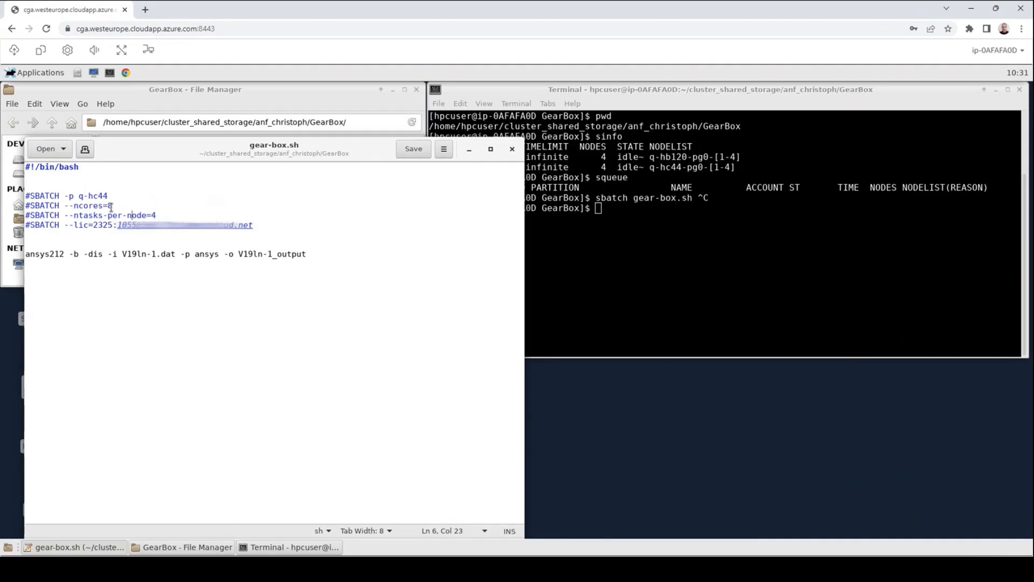
pyautogui.moveTo(165, 216)
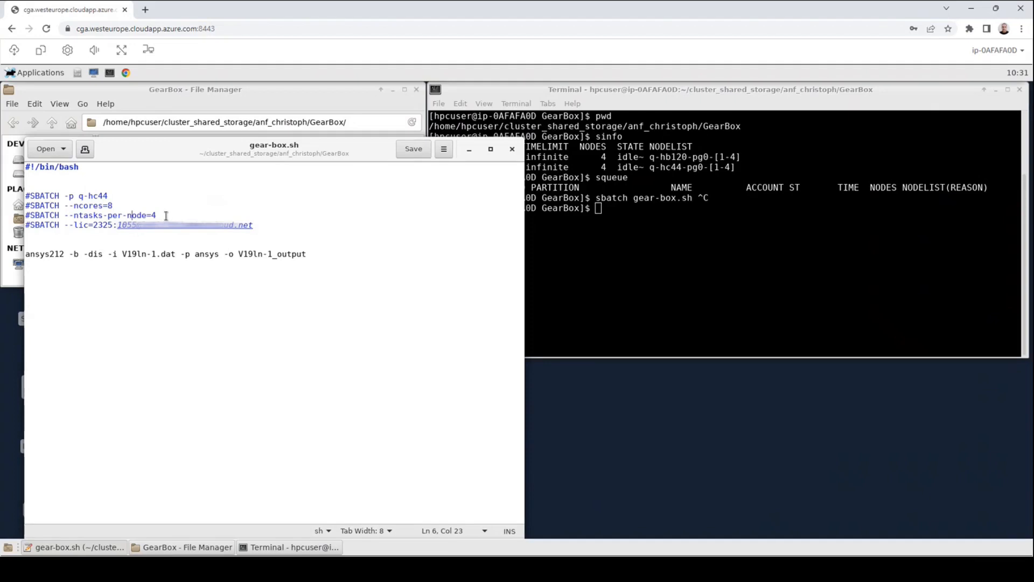
pyautogui.moveTo(132, 206)
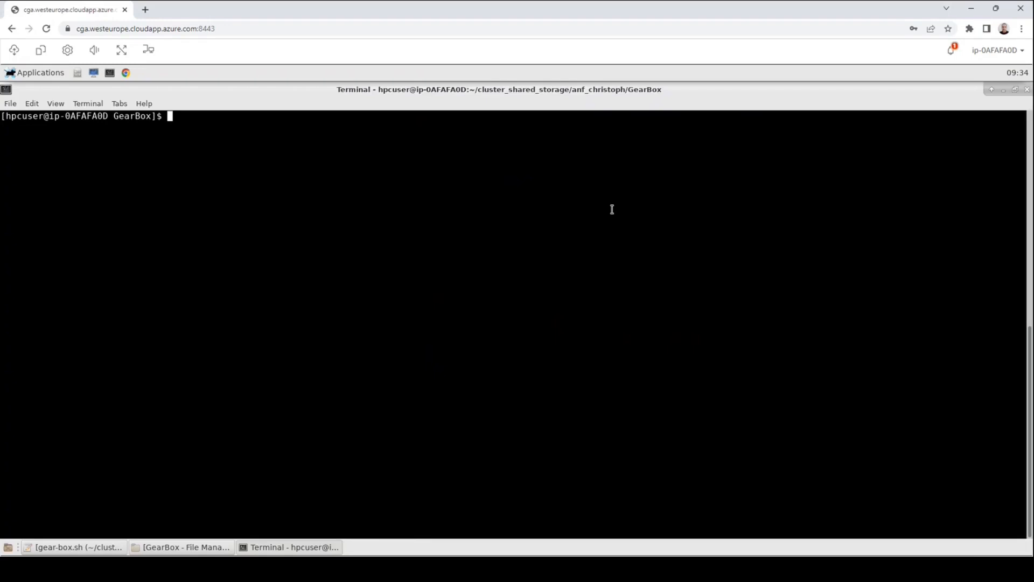
# Step: Run 'sbatch --help' and scroll up through the parameter descriptions
pyautogui.write('s')
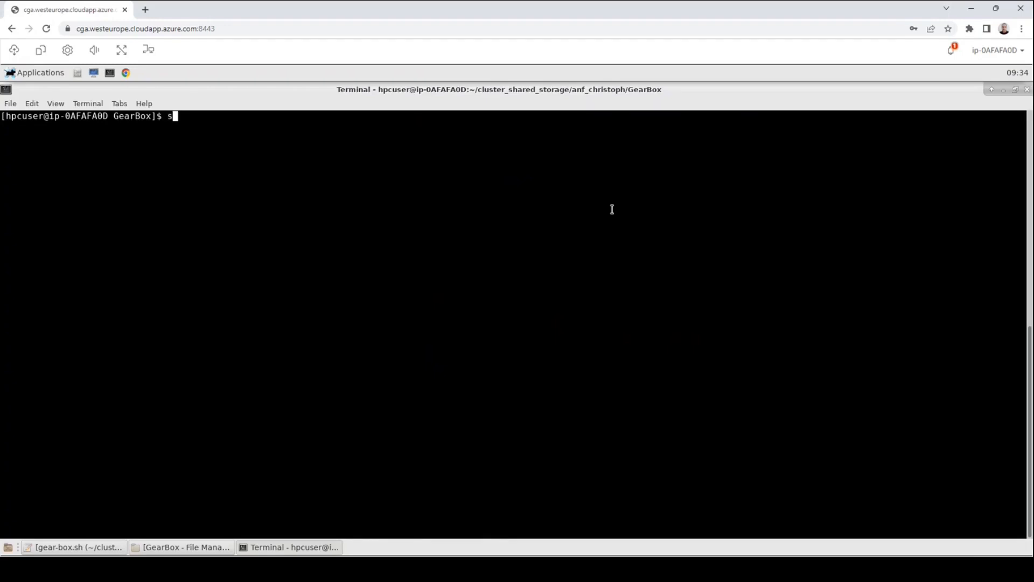
pyautogui.write('batch')
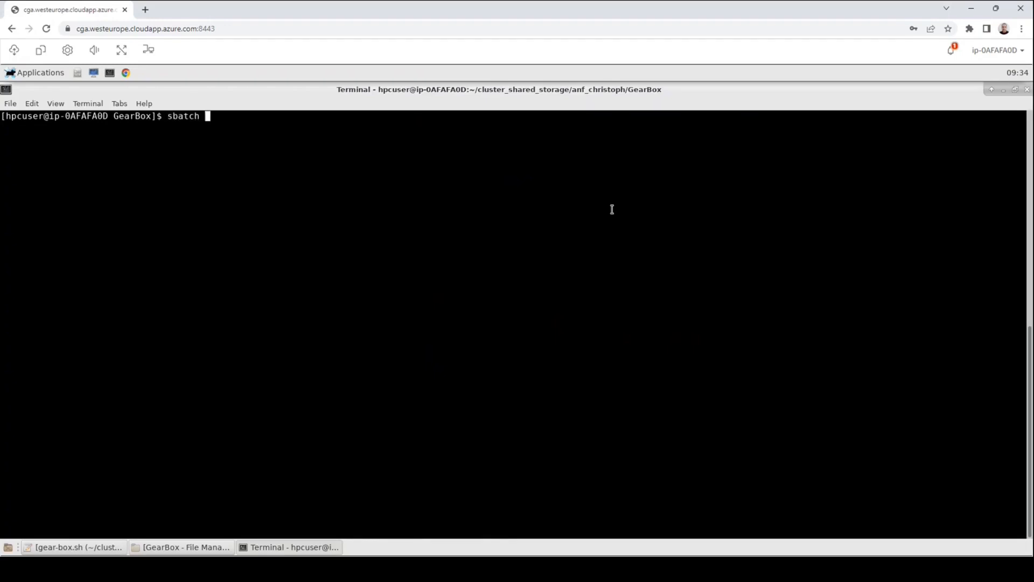
pyautogui.write('--help')
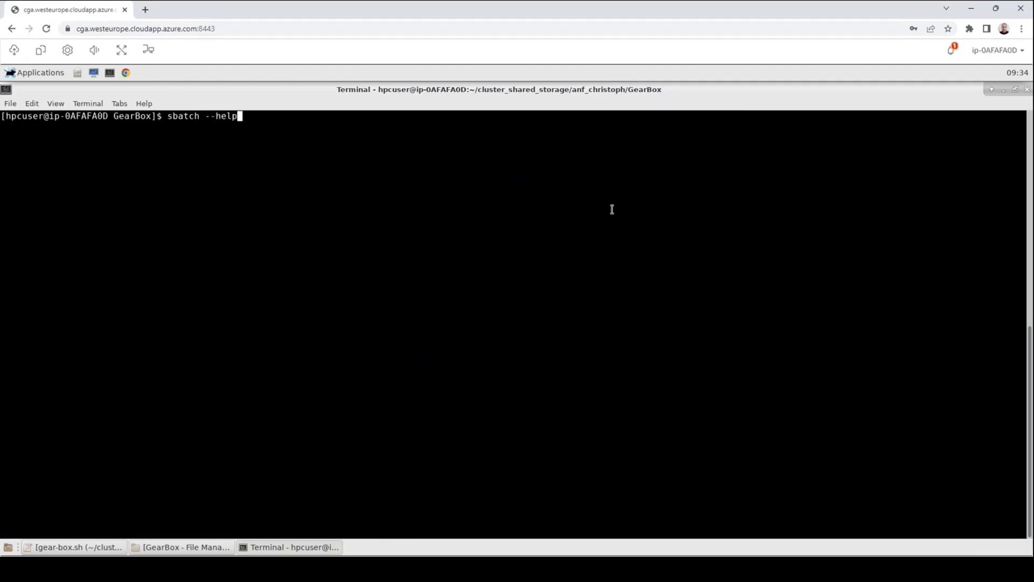
pyautogui.press('Return')
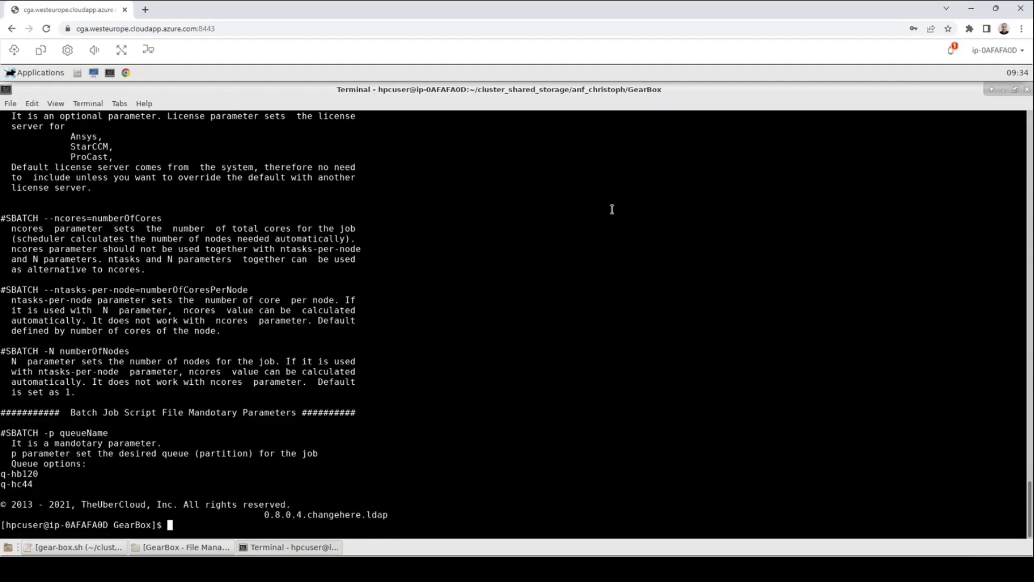
pyautogui.moveTo(39, 433)
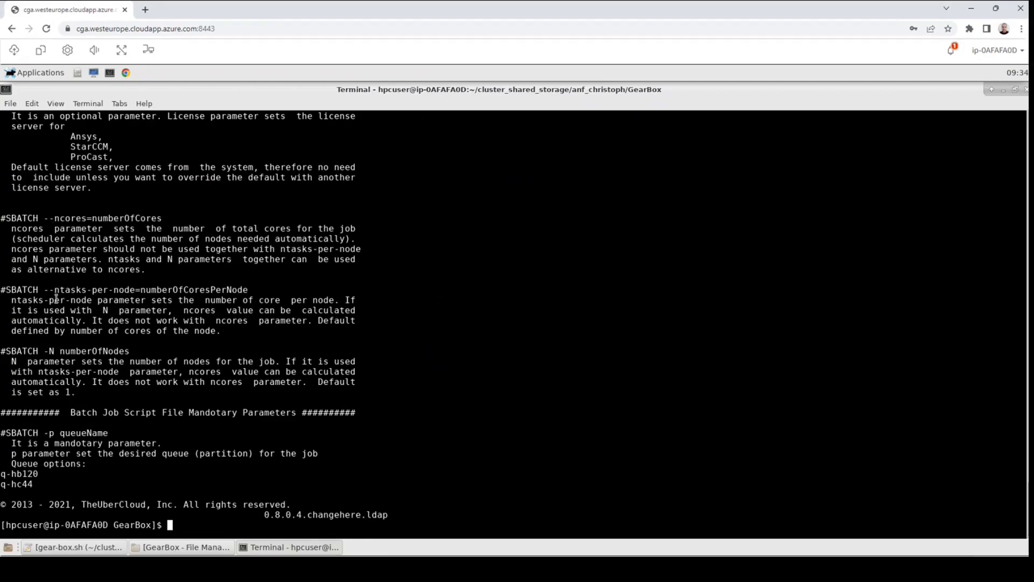
pyautogui.scroll(3)
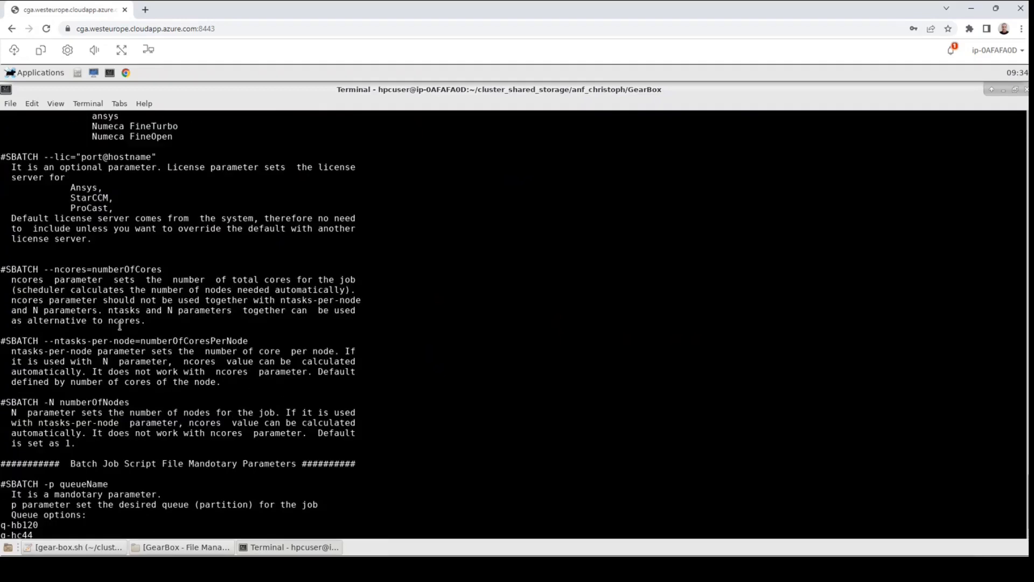
pyautogui.scroll(3)
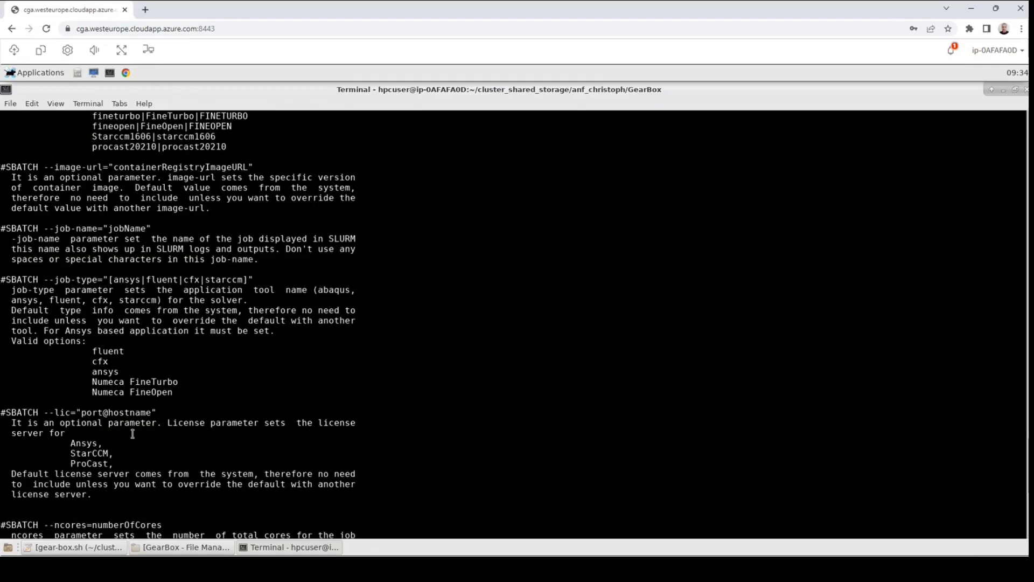
pyautogui.moveTo(359, 152)
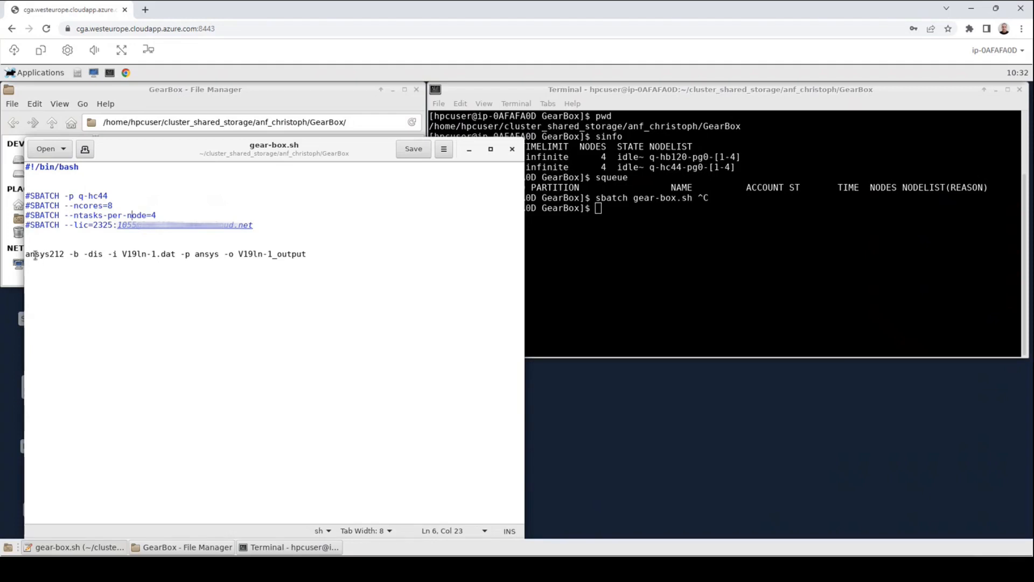
pyautogui.tripleClick(165, 254)
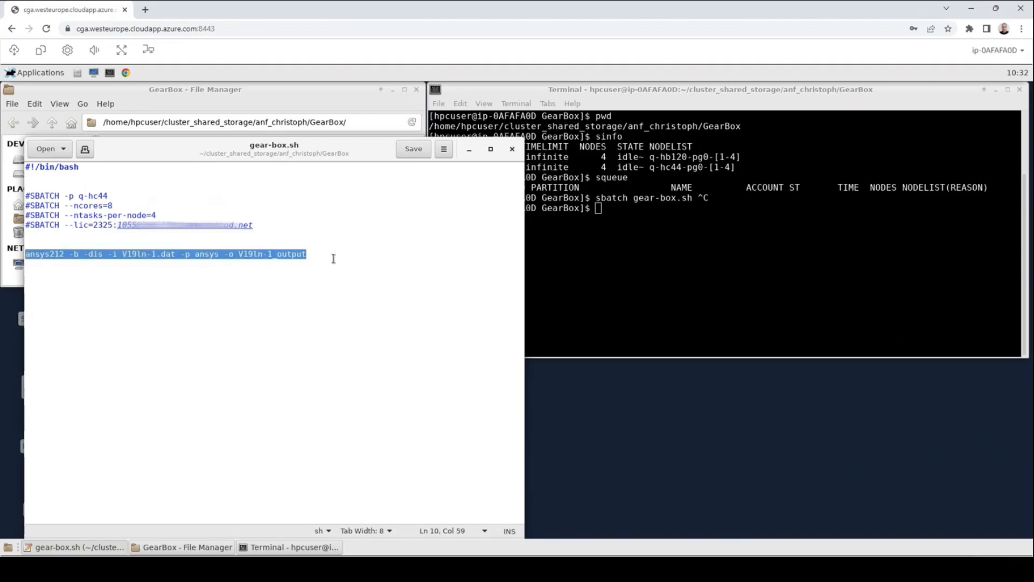
pyautogui.click(126, 254)
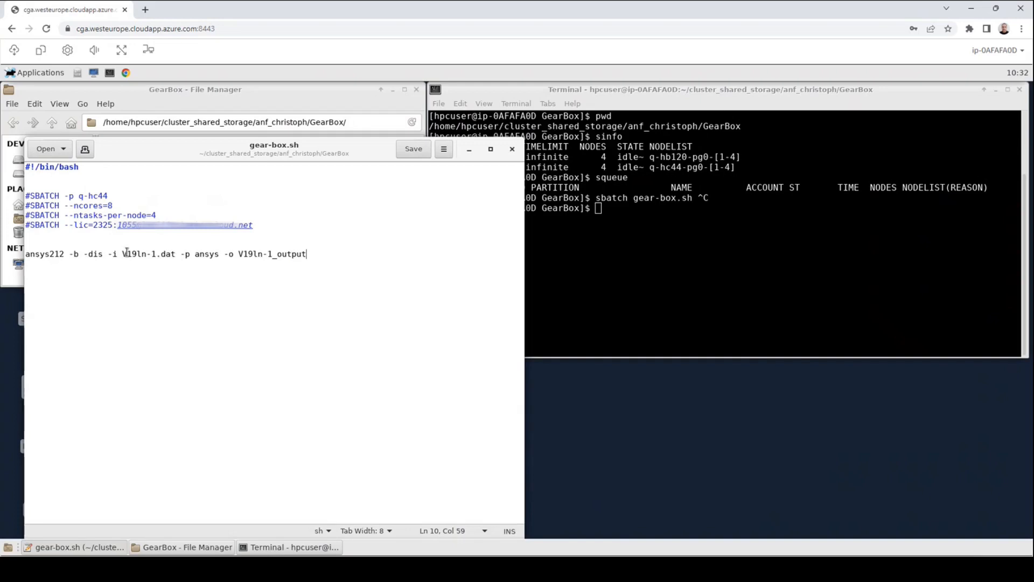
pyautogui.doubleClick(149, 254)
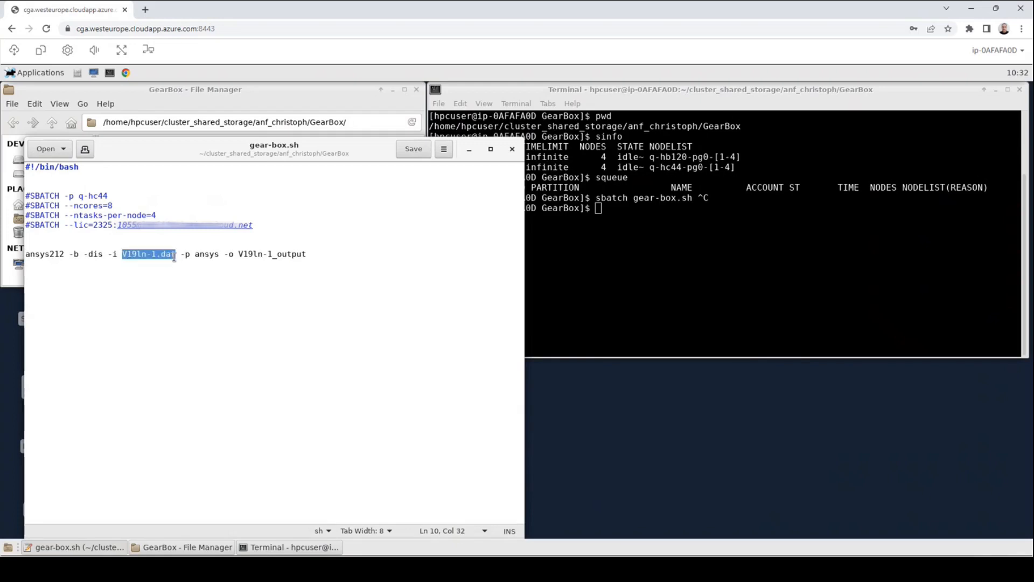
pyautogui.click(238, 254)
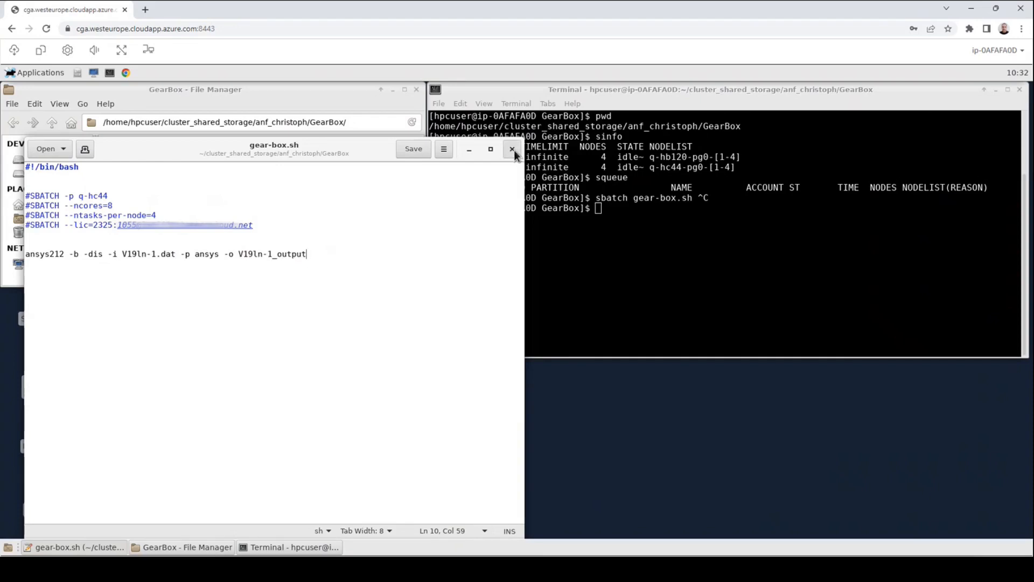
# Step: Close the script editor and submit gear-box.sh with sbatch, creating batch job 72
pyautogui.click(514, 148)
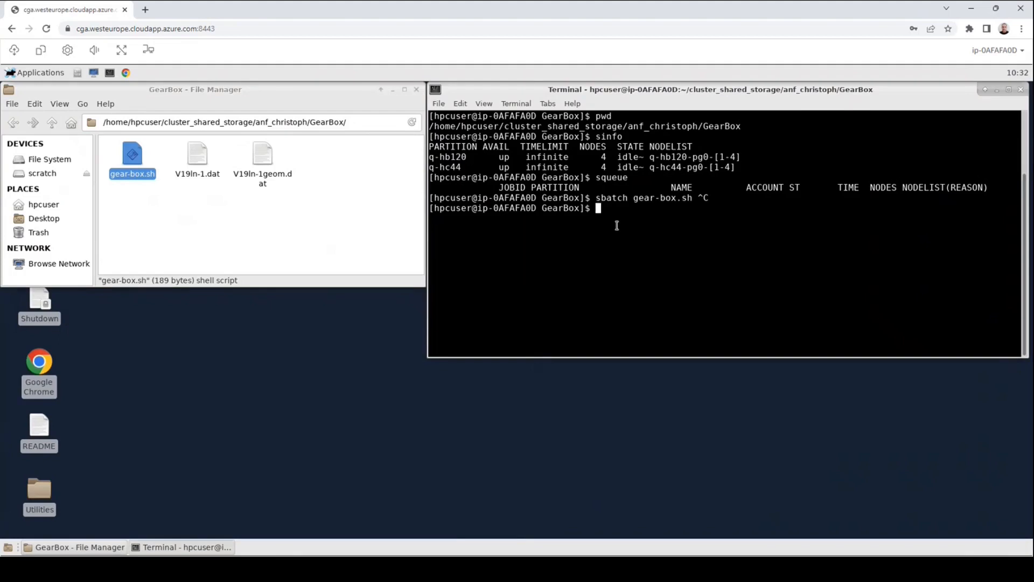
pyautogui.write('sbatch')
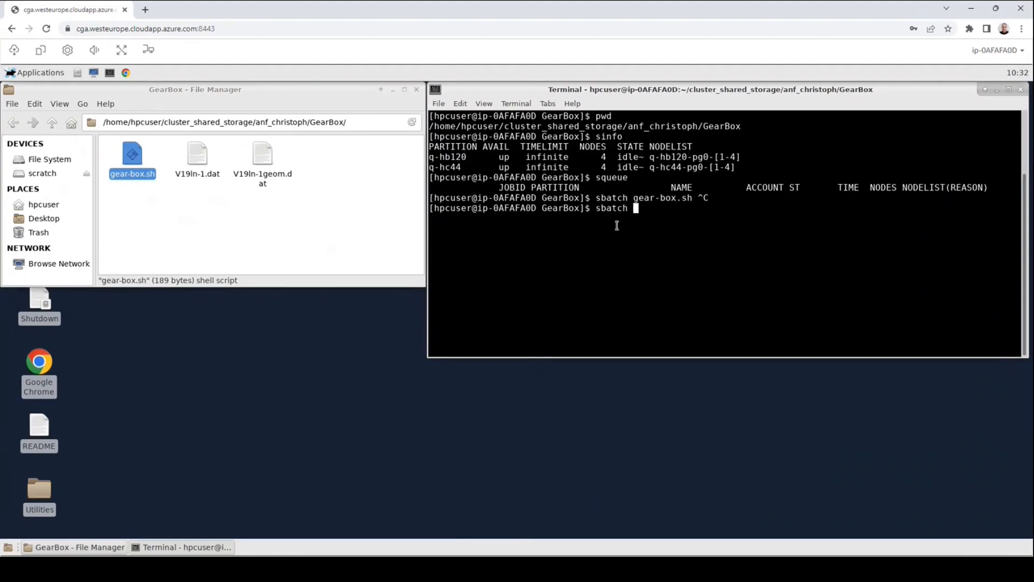
pyautogui.write('gear-box.sh')
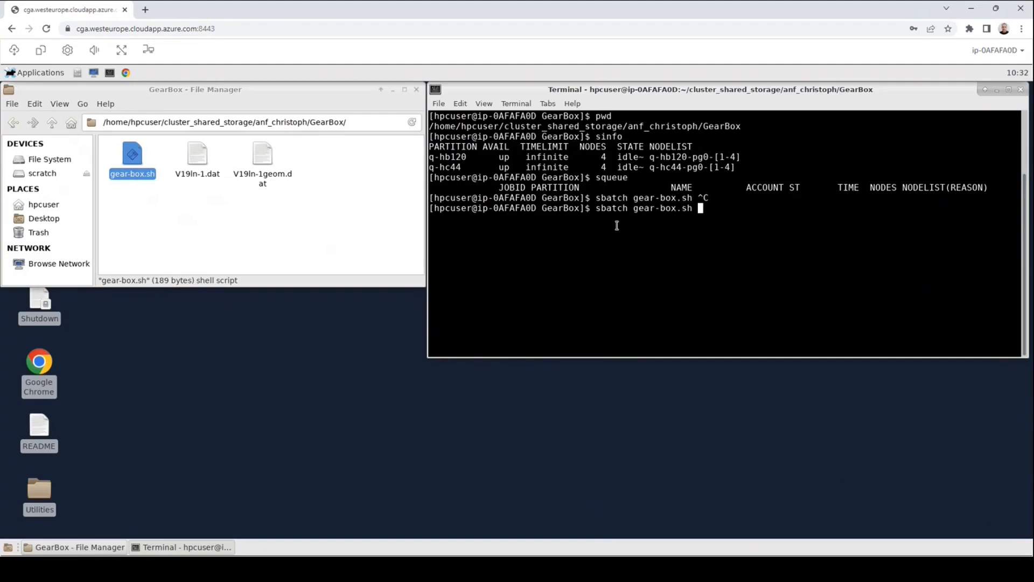
pyautogui.press('Return')
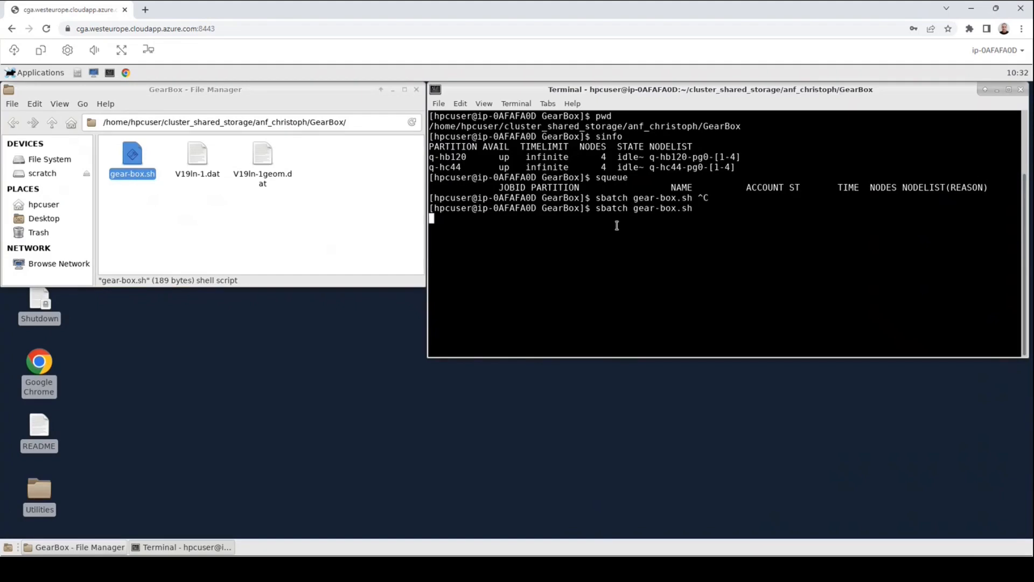
pyautogui.press('Return')
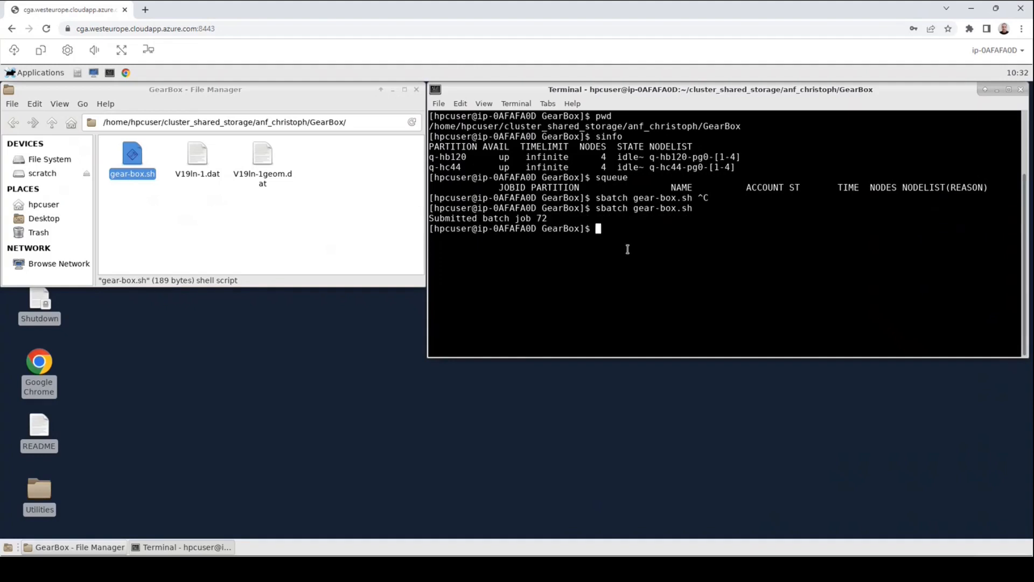
# Step: Run squeue to see job 72 configuring on two q-hc44 nodes
pyautogui.write('sque')
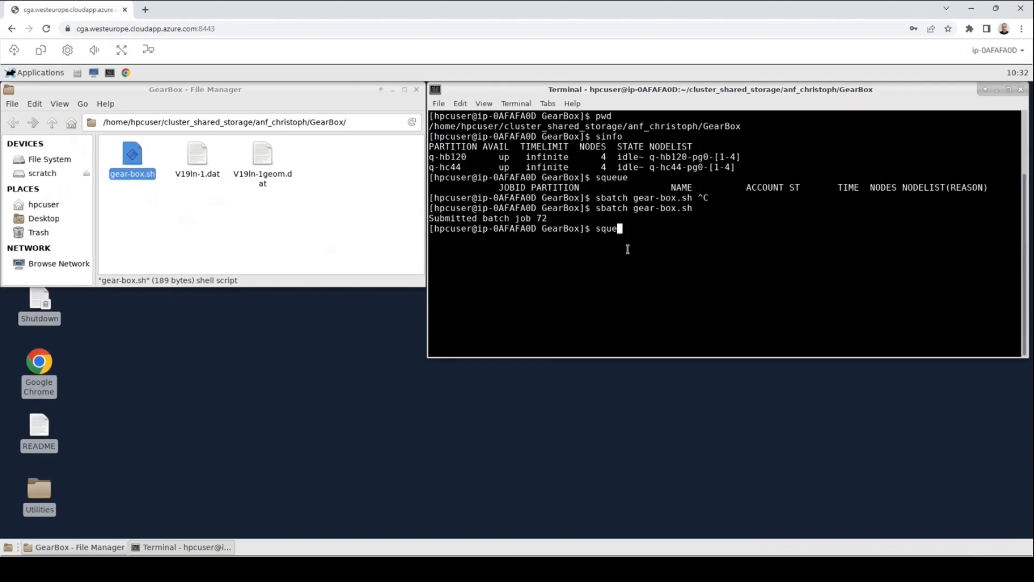
pyautogui.press('Return')
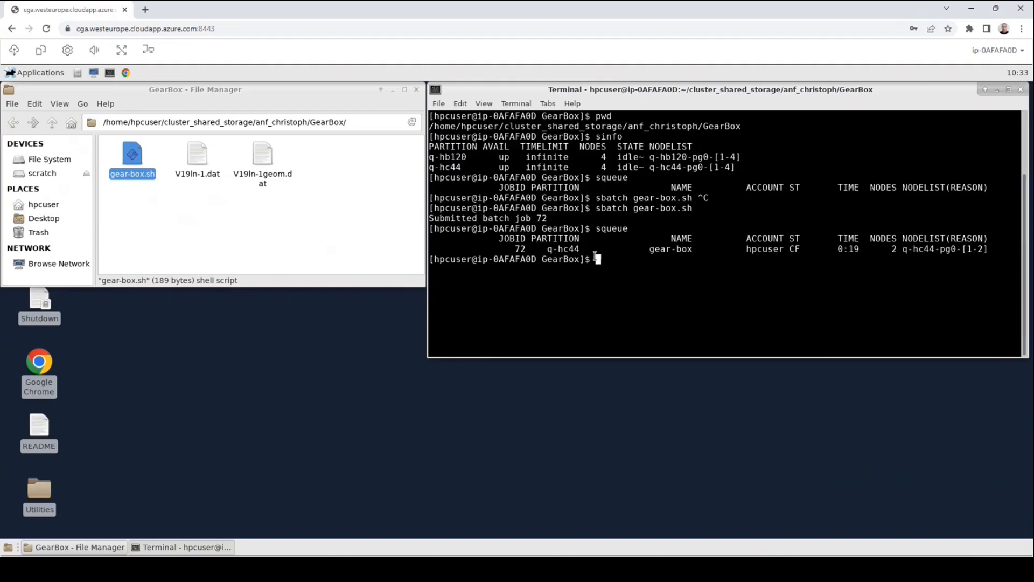
pyautogui.moveTo(759, 254)
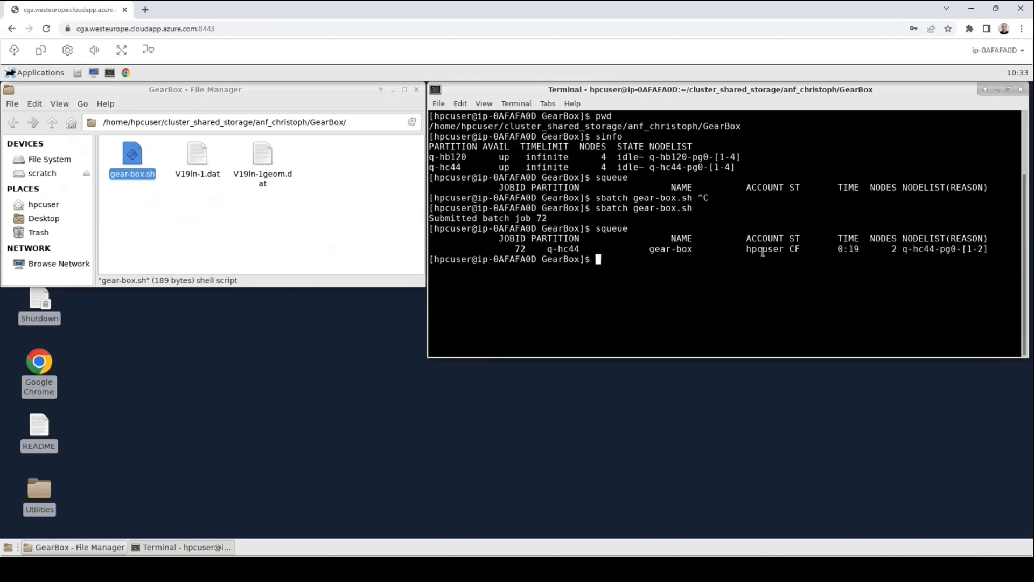
pyautogui.moveTo(793, 258)
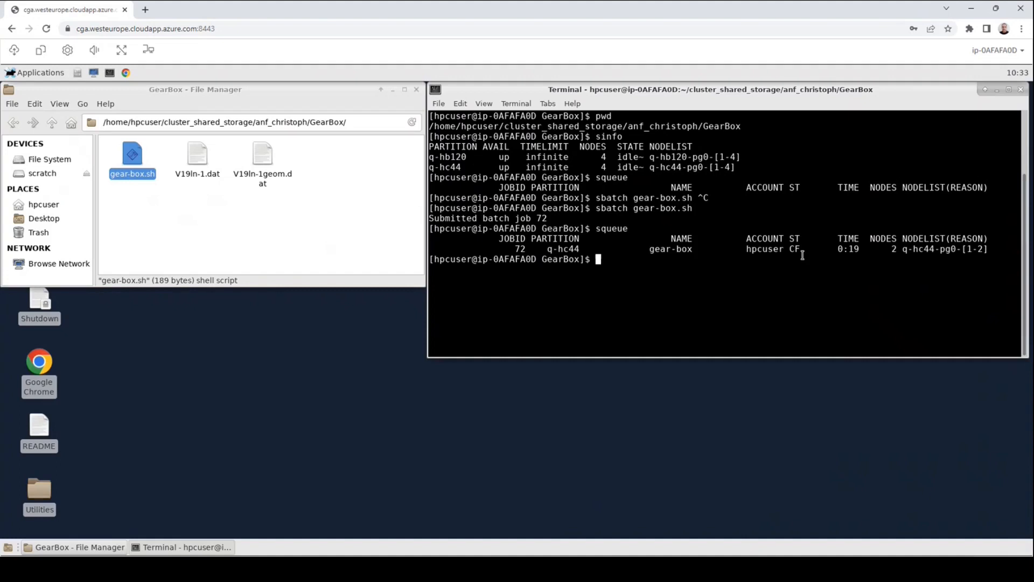
# Step: Run 'watch squeue' to follow job 72 into the running state on q-hc44
pyautogui.write('watch')
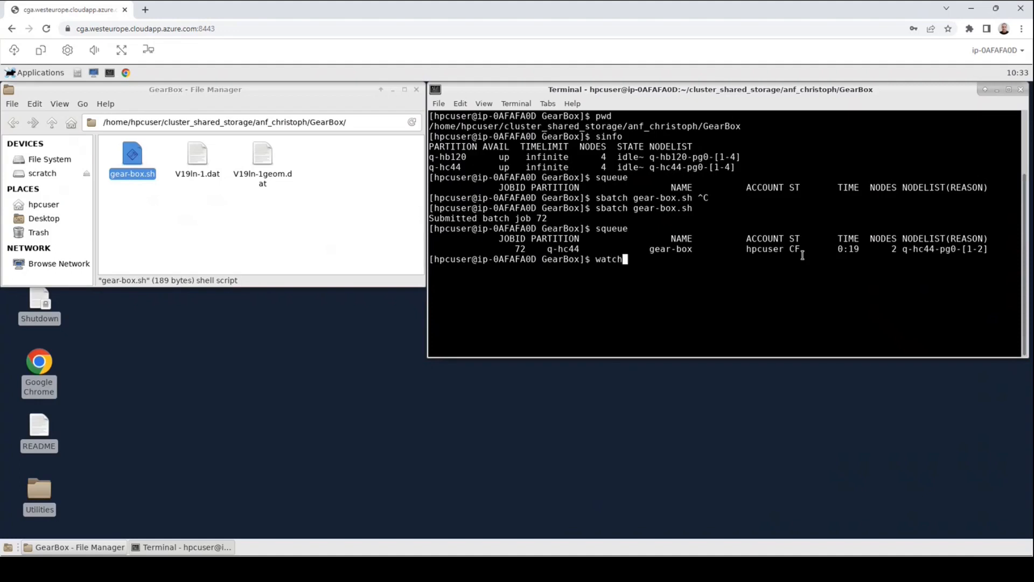
pyautogui.write('squeu')
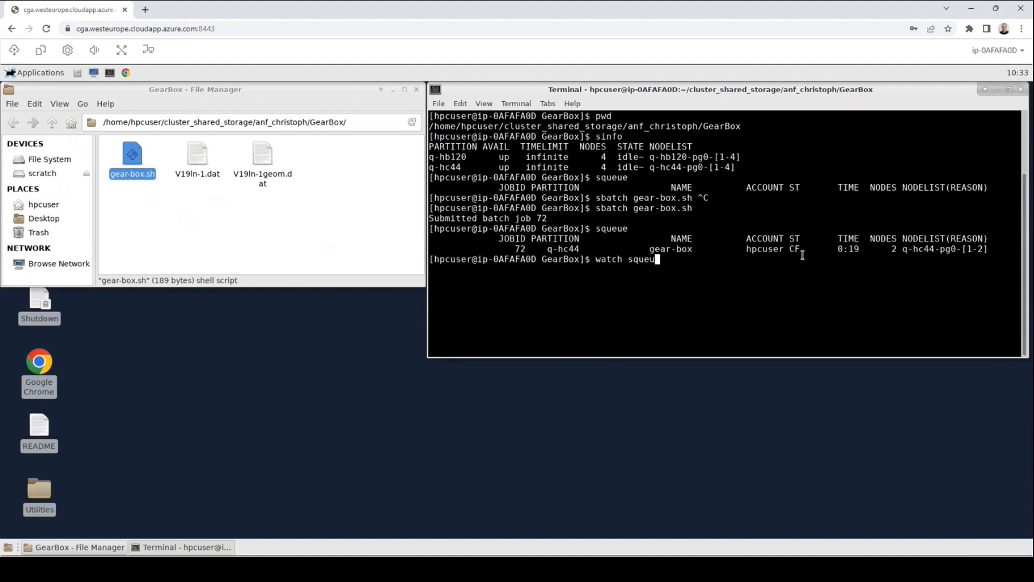
pyautogui.press('Return')
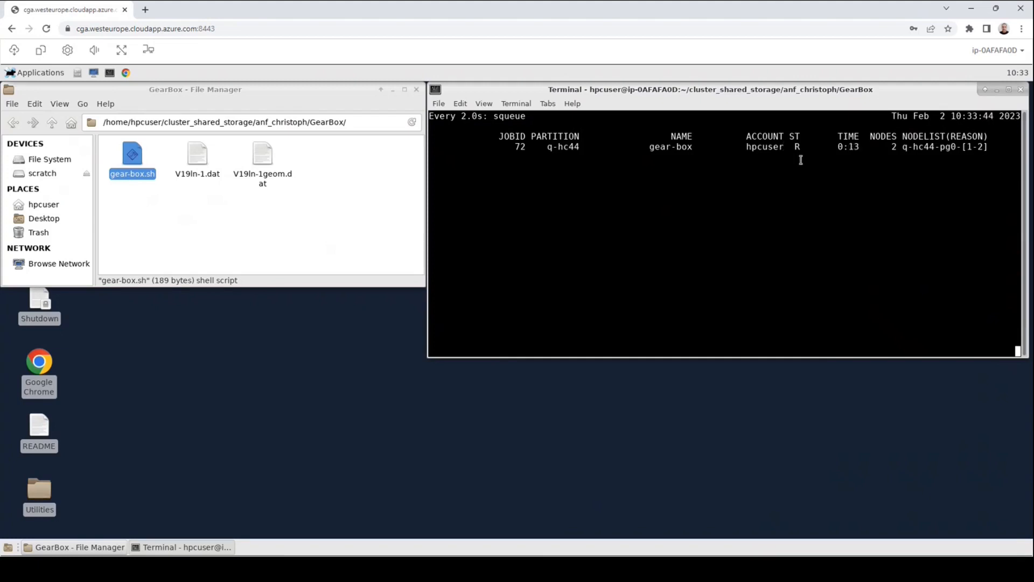
pyautogui.moveTo(366, 219)
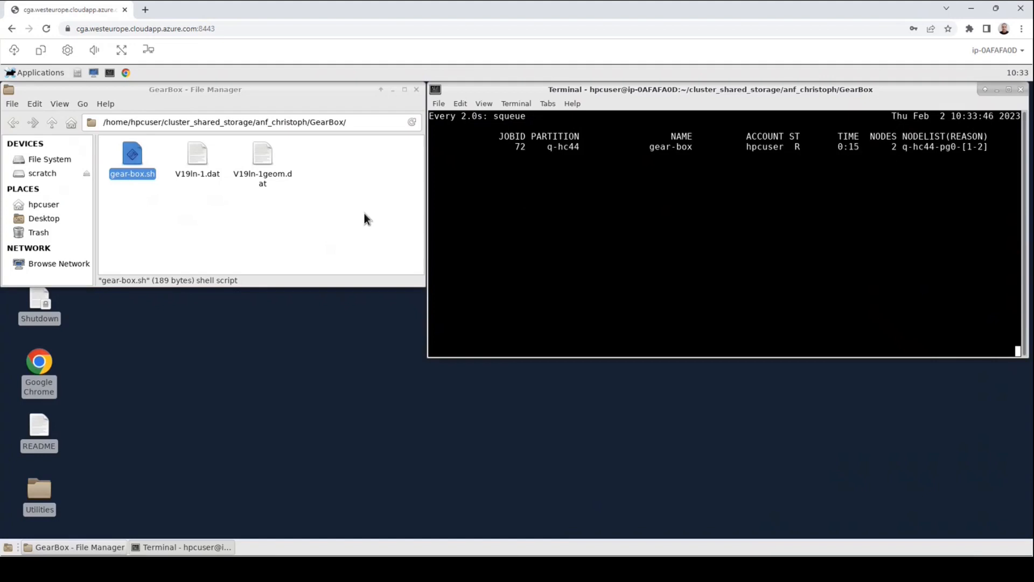
pyautogui.press('ctrl+r')
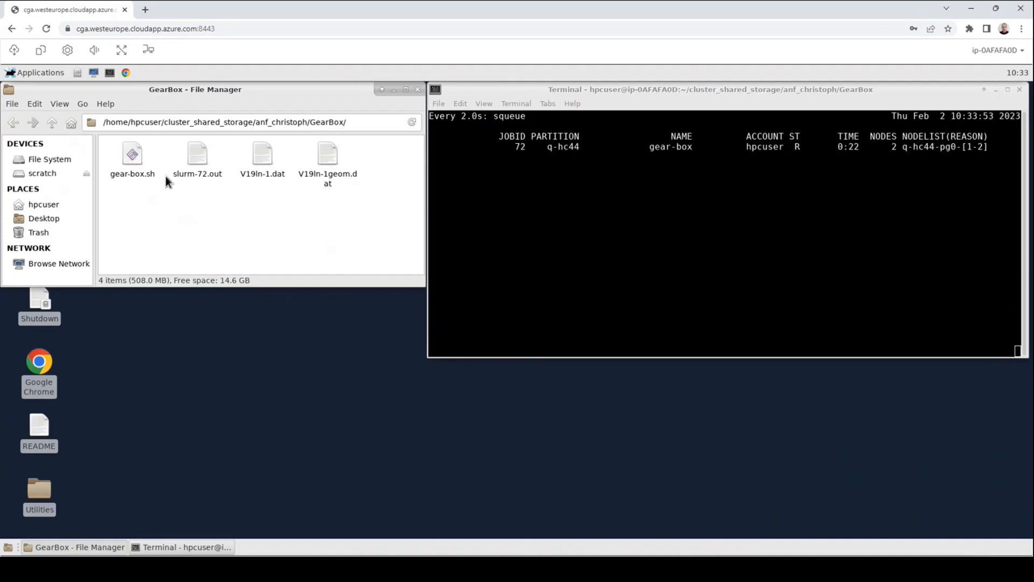
pyautogui.moveTo(221, 203)
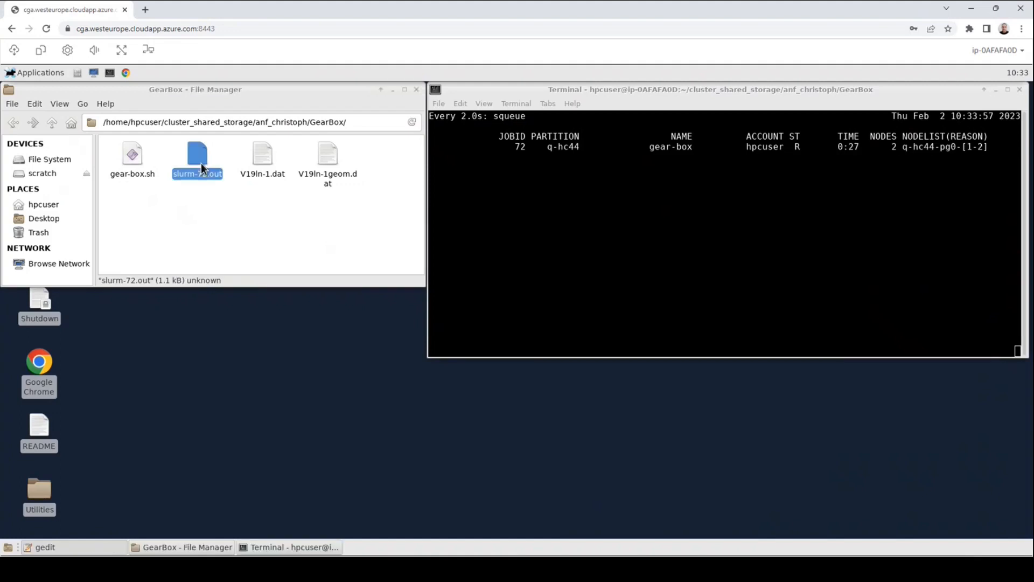
pyautogui.doubleClick(197, 157)
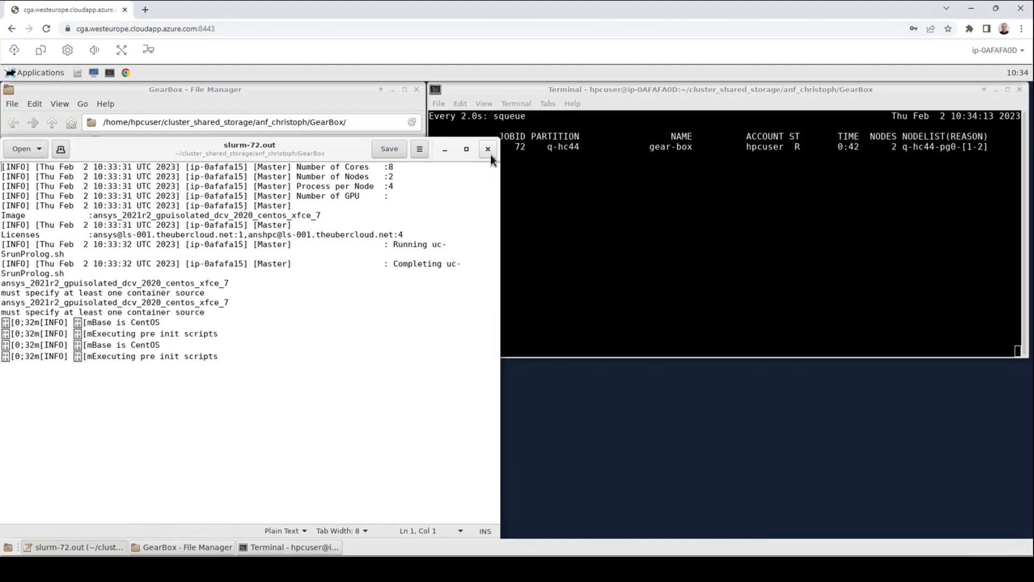
pyautogui.click(487, 149)
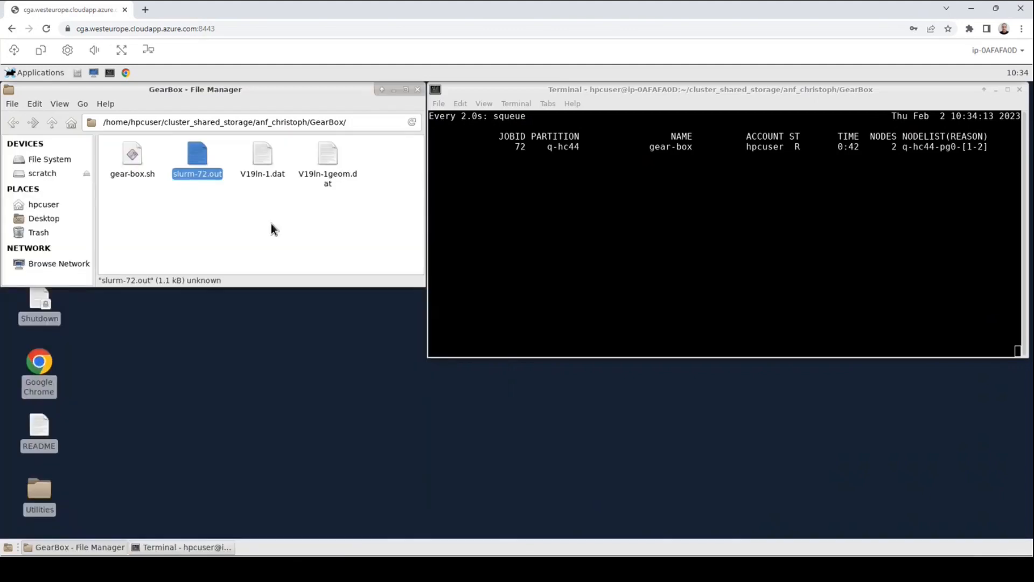
# Step: Open a second terminal and run 'ls -lt' on the GearBox folder
pyautogui.click(267, 262)
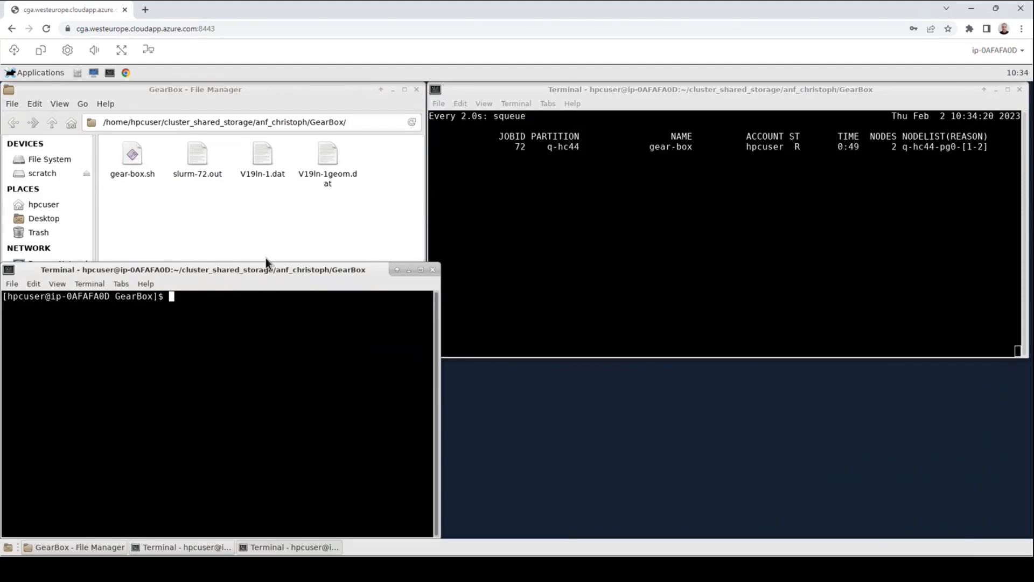
pyautogui.write('ls')
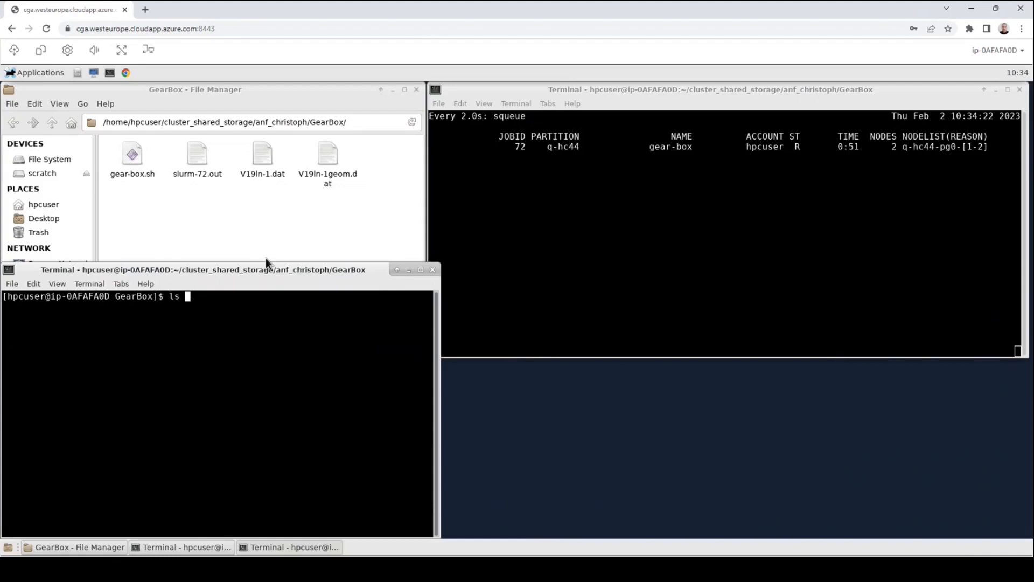
pyautogui.write('-')
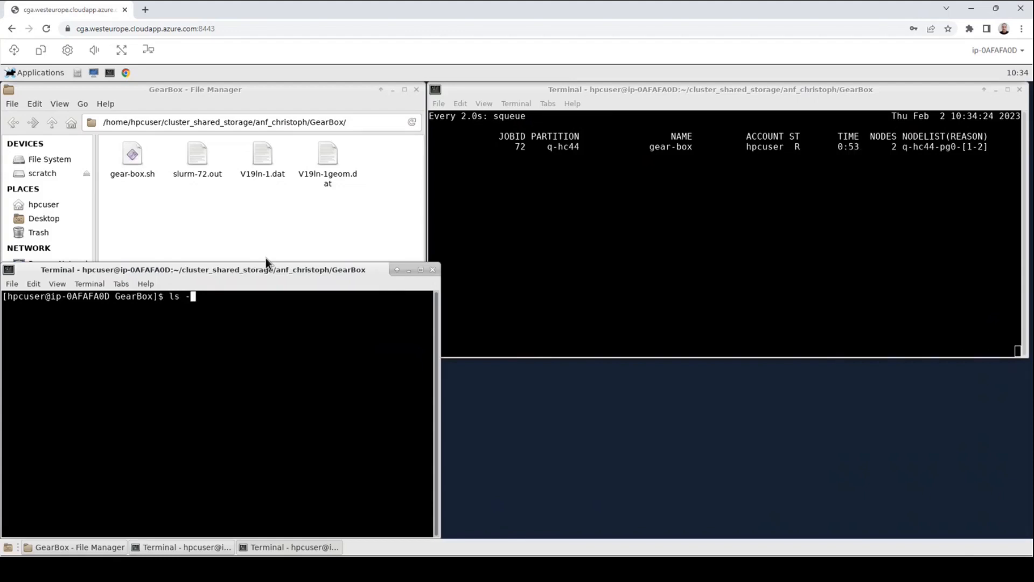
pyautogui.write('lt')
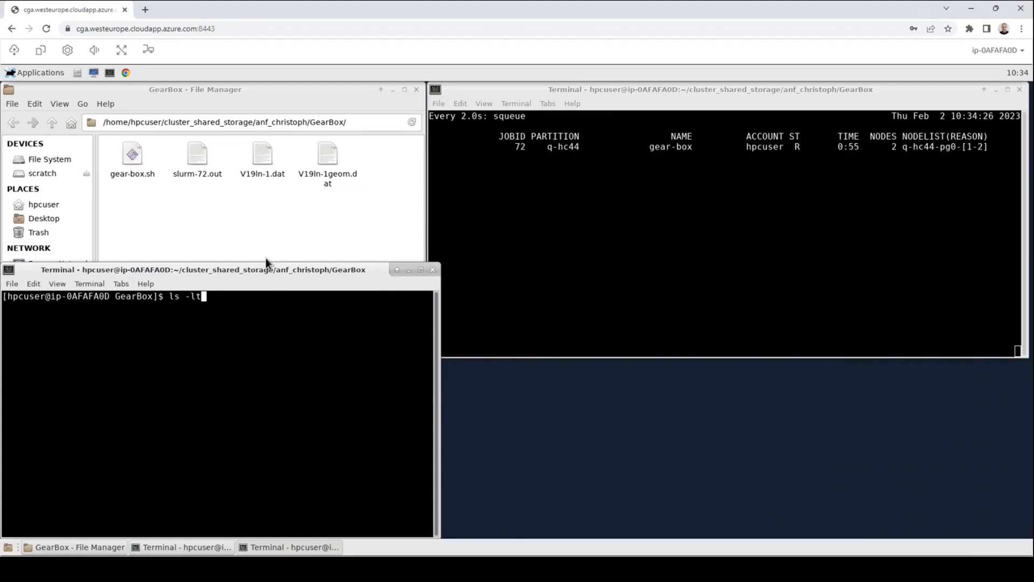
pyautogui.press('Return')
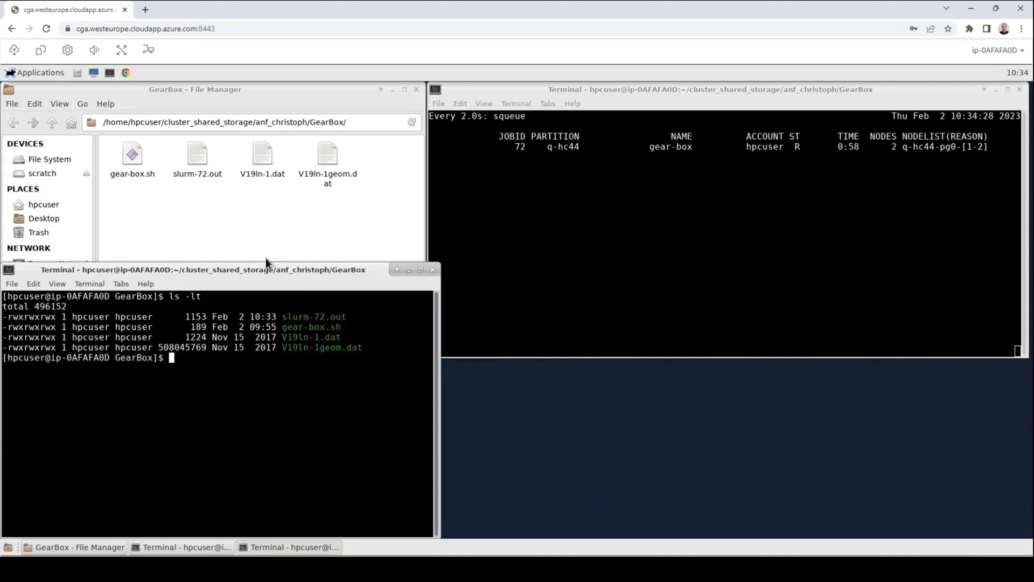
# Step: Rerun the listing as 'watch ls -lt' so it refreshes continuously
pyautogui.write('ls -lt')
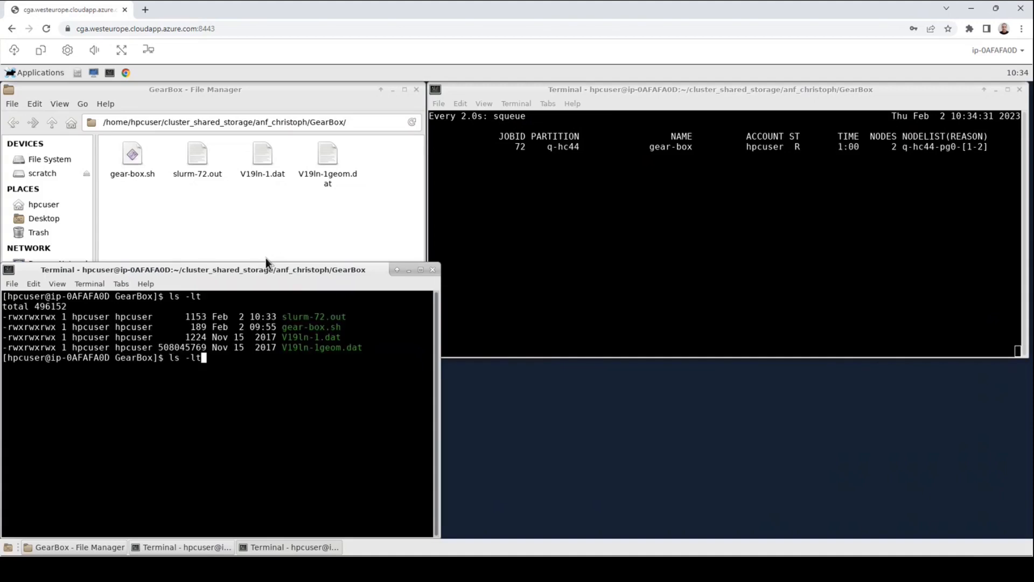
pyautogui.write('watch')
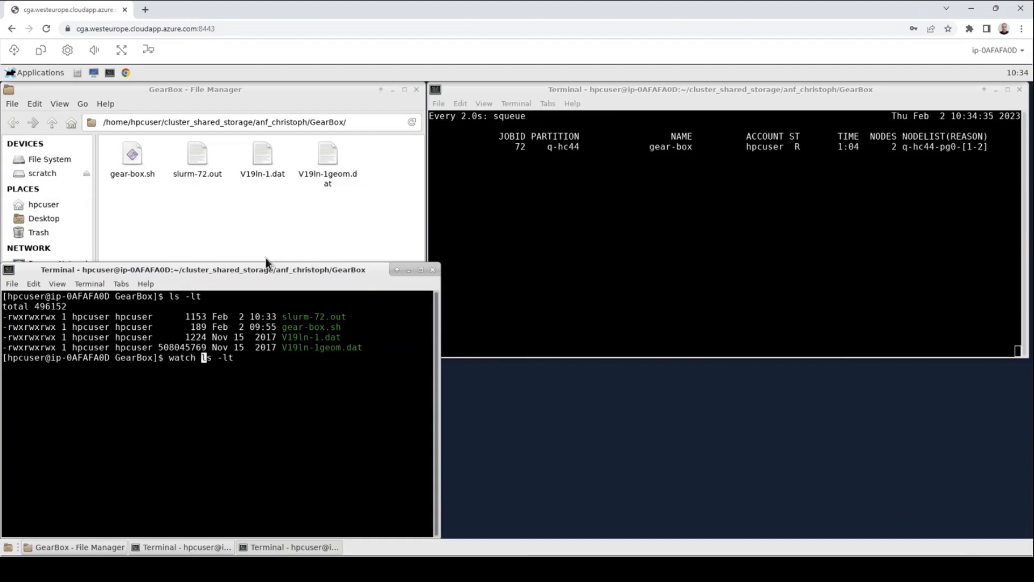
pyautogui.press('Return')
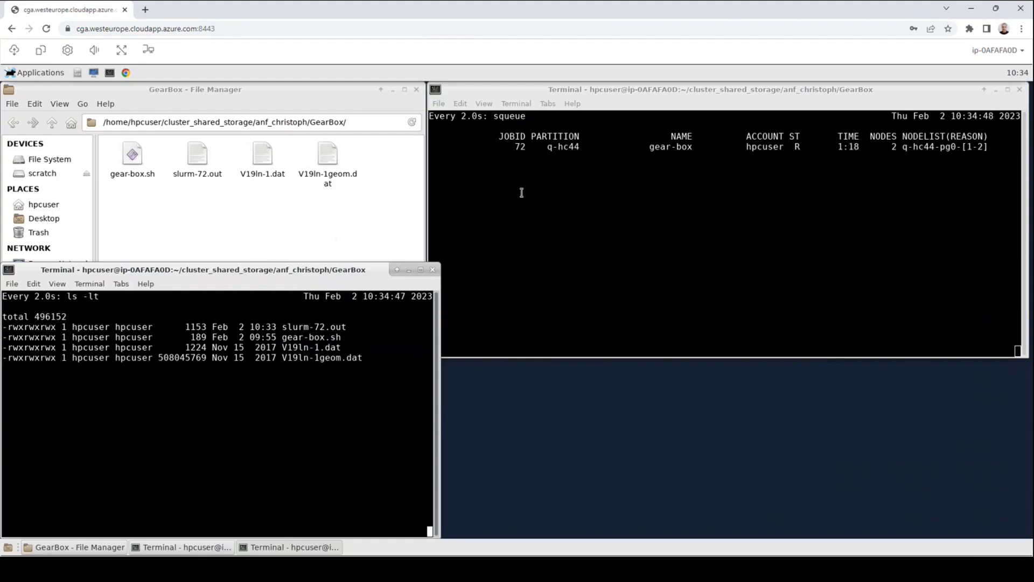
pyautogui.moveTo(750, 215)
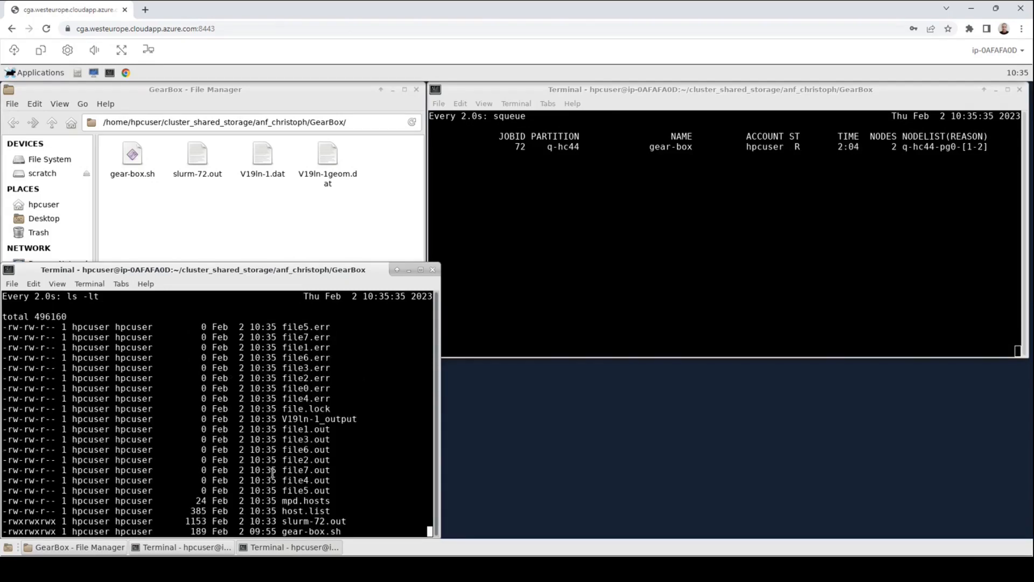
# Step: Stop the continuous 'watch ls -lt' listing in the second terminal
pyautogui.doubleClick(317, 419)
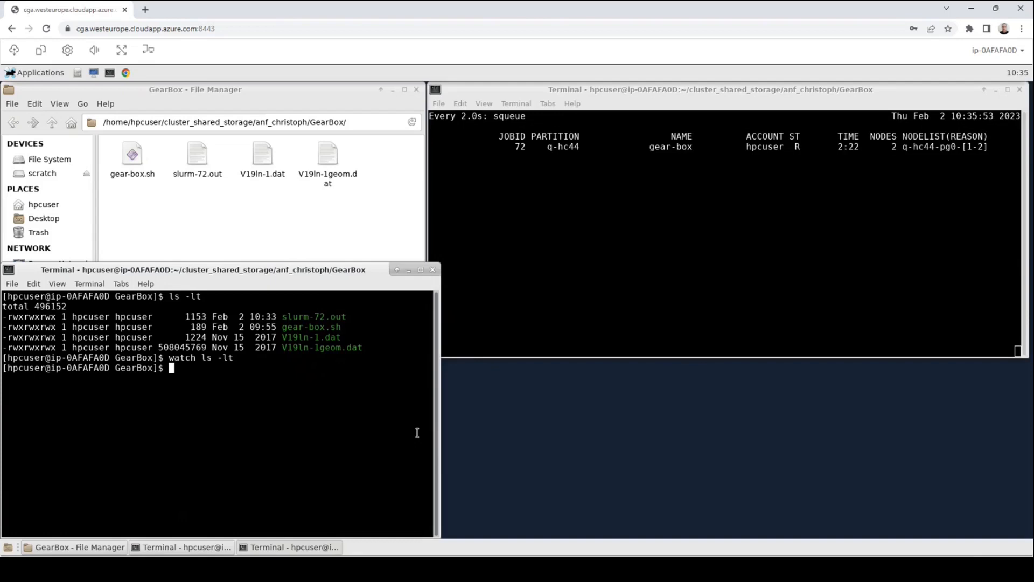
# Step: Run scontrol show job 72 for its node and CPU details, then relist files with ls -lt
pyautogui.write('sco')
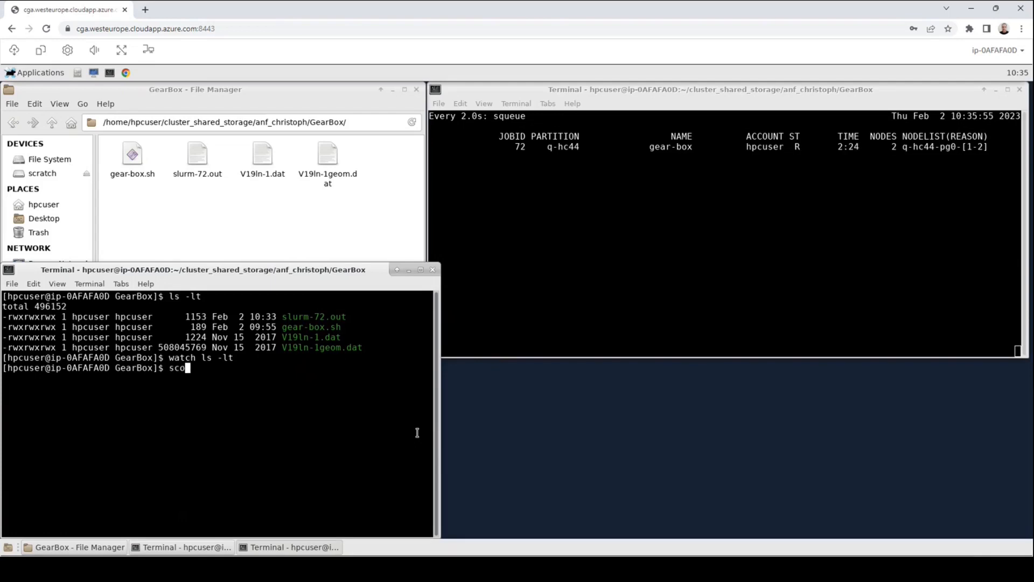
pyautogui.write('ntrol')
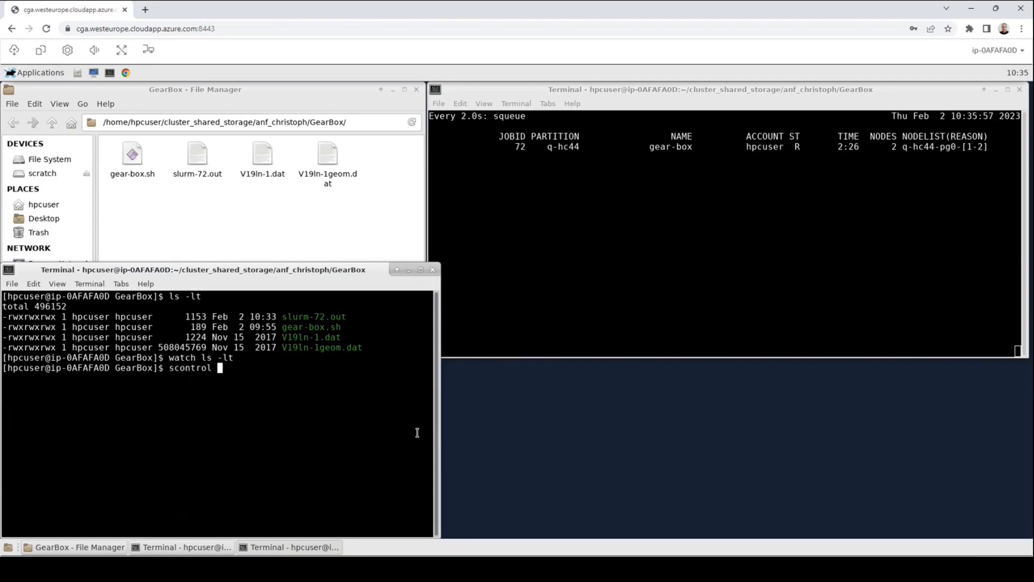
pyautogui.write('show job')
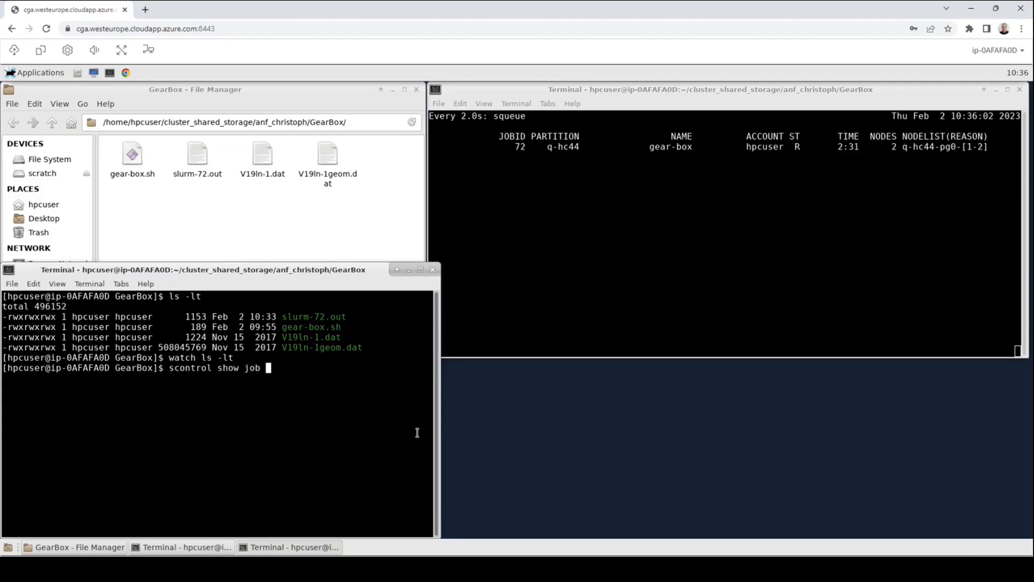
pyautogui.write('72')
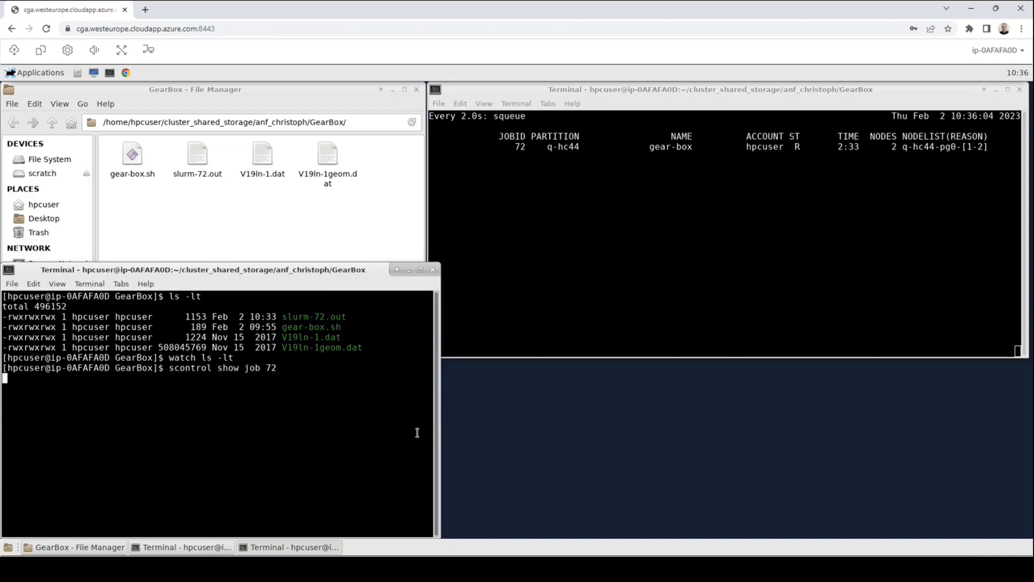
pyautogui.press('Return')
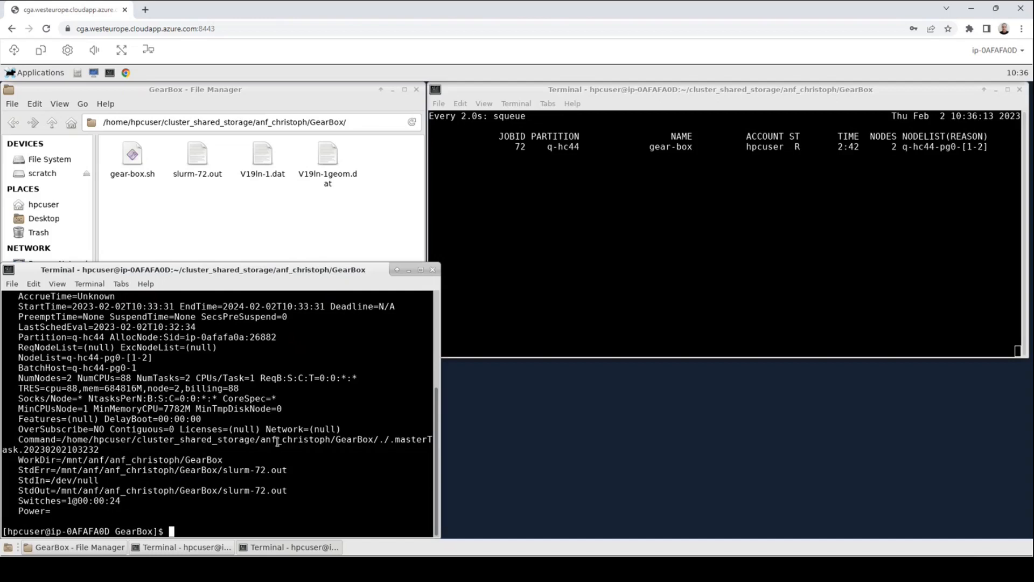
pyautogui.write('ls -lt')
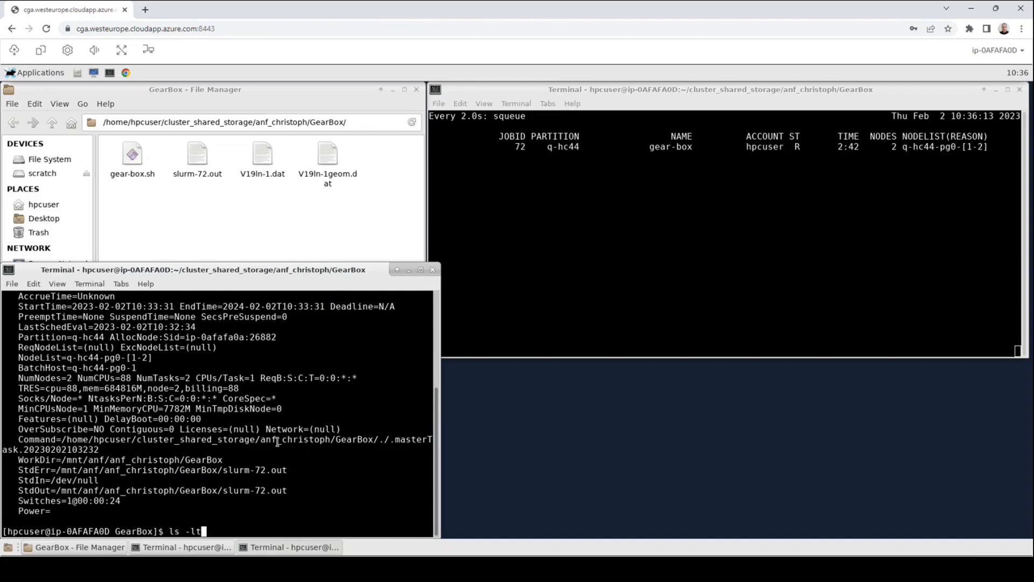
pyautogui.press('Return')
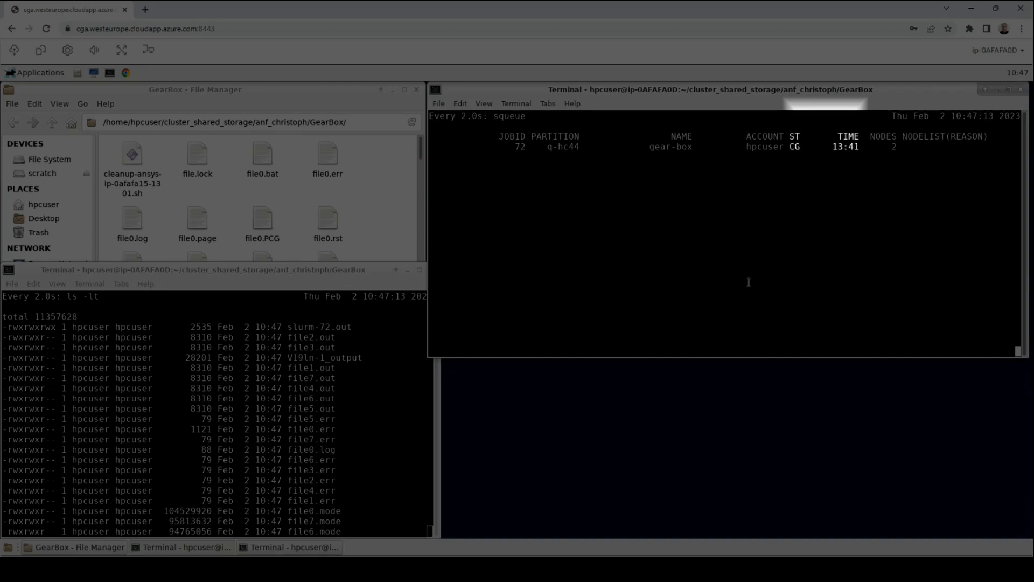
pyautogui.moveTo(841, 163)
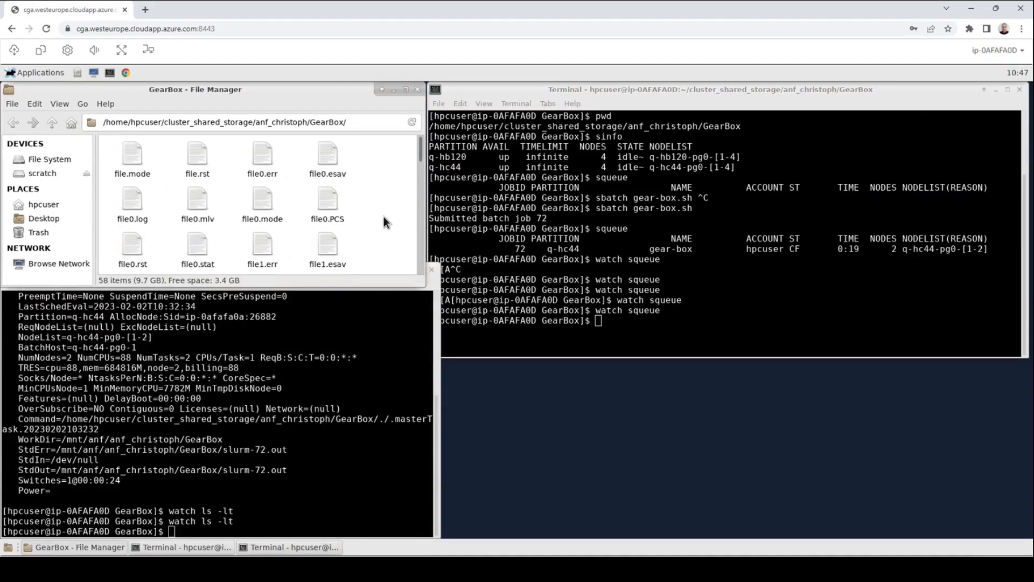
# Step: Scroll to the end of the GearBox folder and select the V19ln-1_output file
pyautogui.scroll(-3)
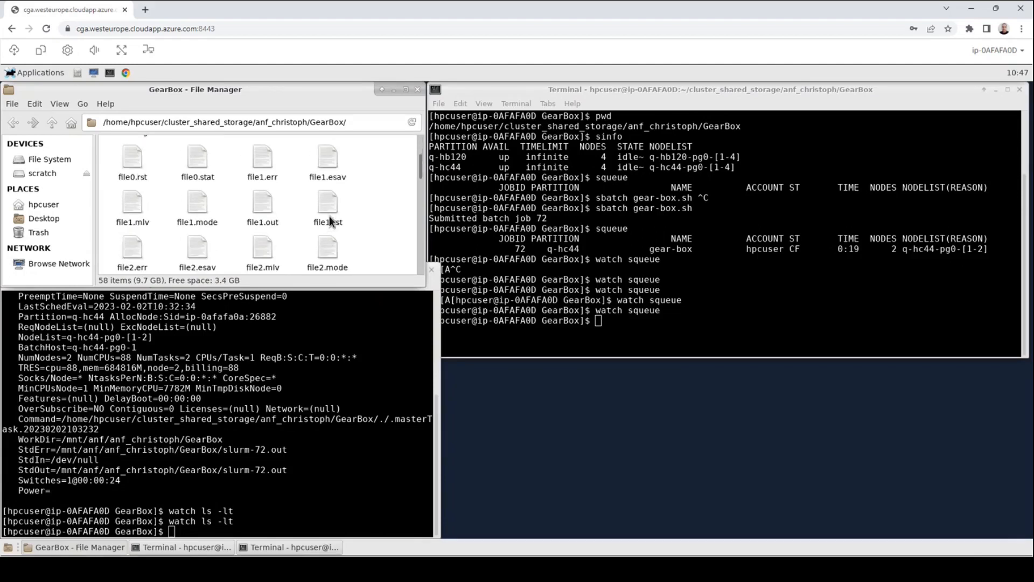
pyautogui.scroll(-3)
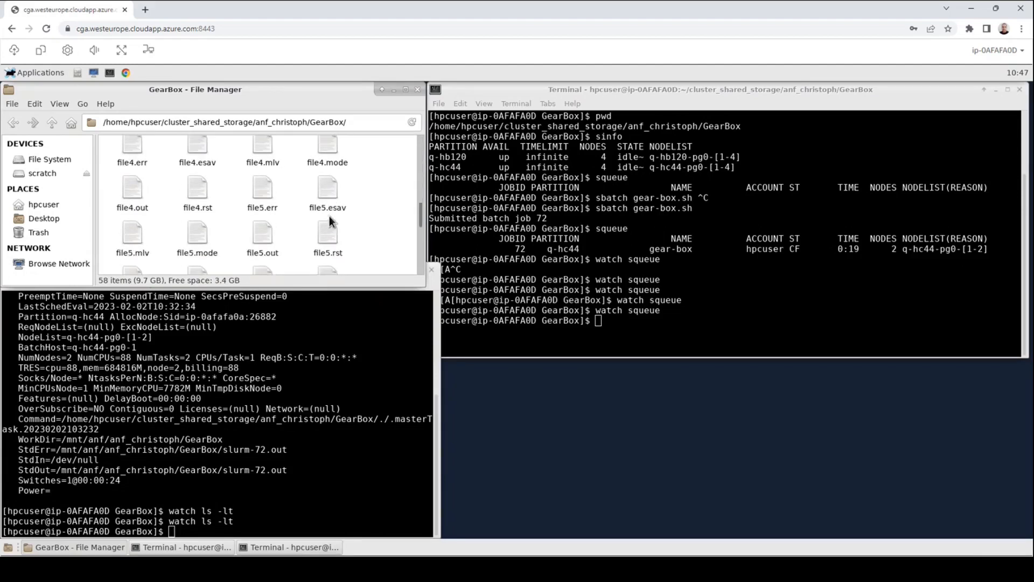
pyautogui.scroll(-3)
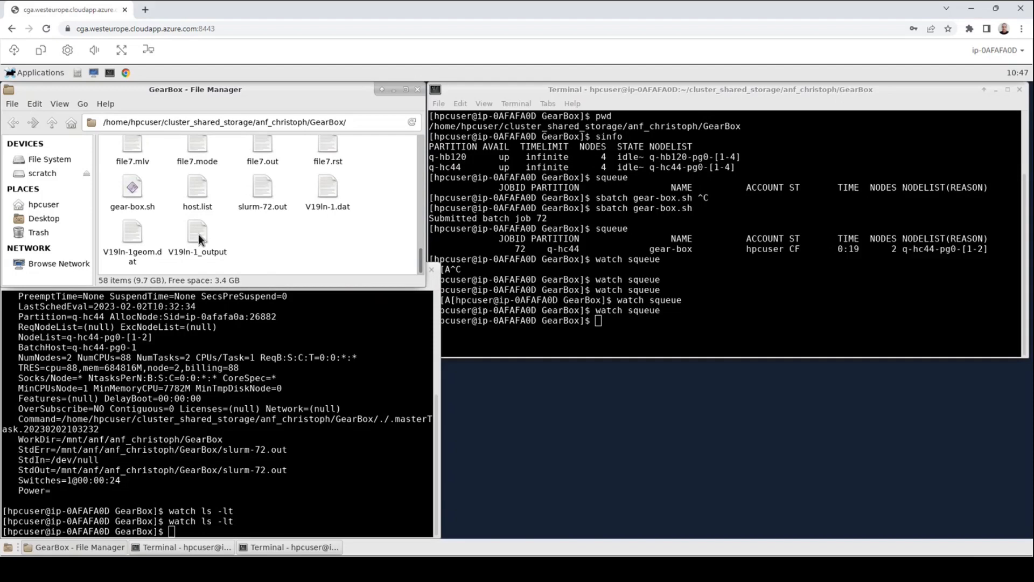
pyautogui.click(197, 237)
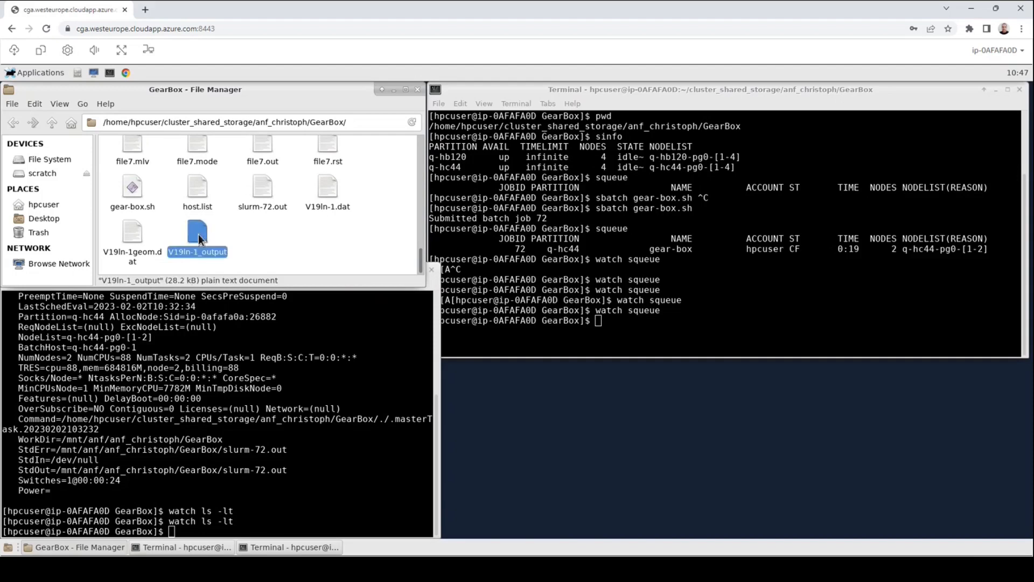
# Step: Open V19ln-1_output in gedit and scroll to its completion summary at the end
pyautogui.doubleClick(198, 237)
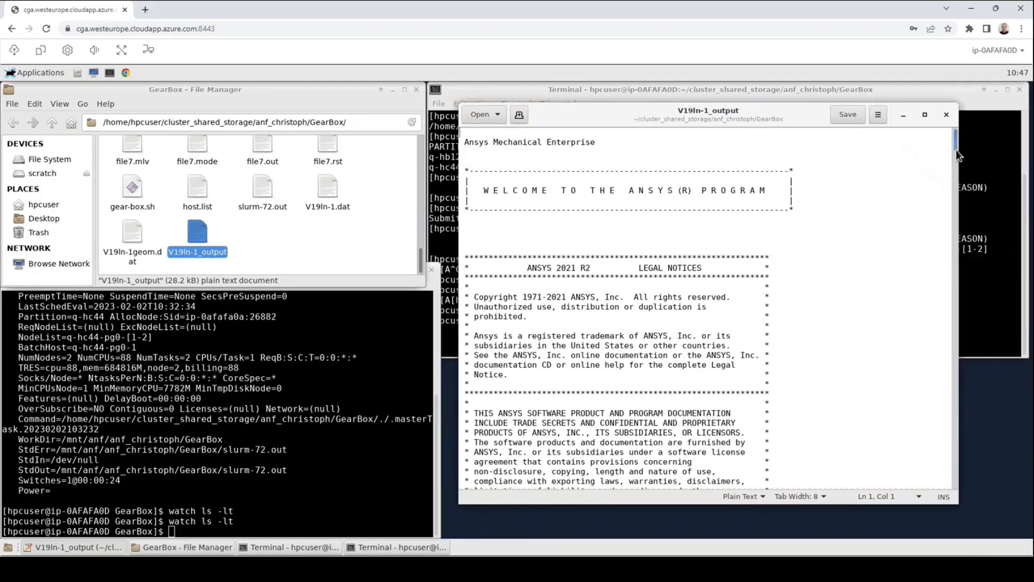
pyautogui.scroll(-3)
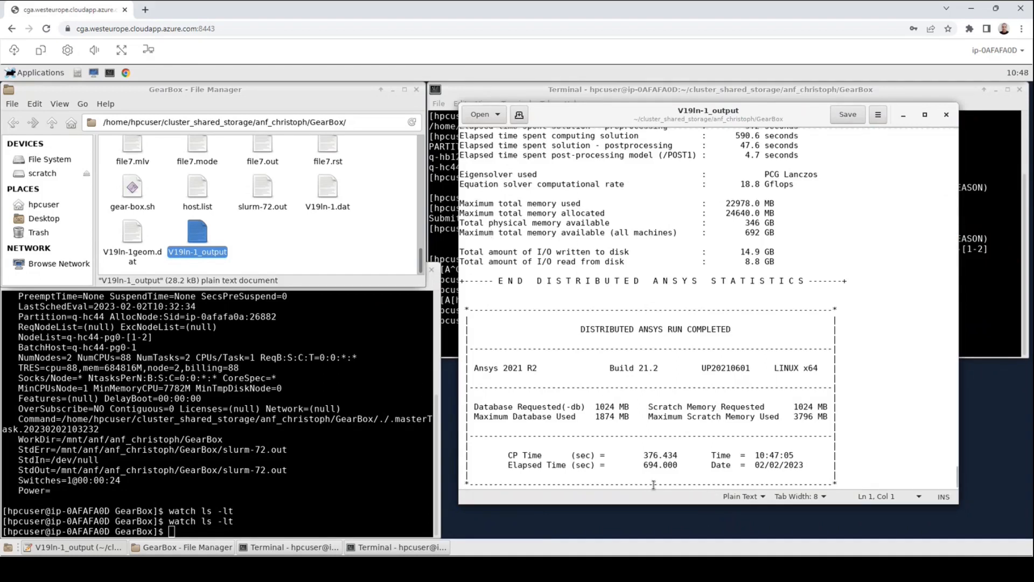
pyautogui.moveTo(813, 473)
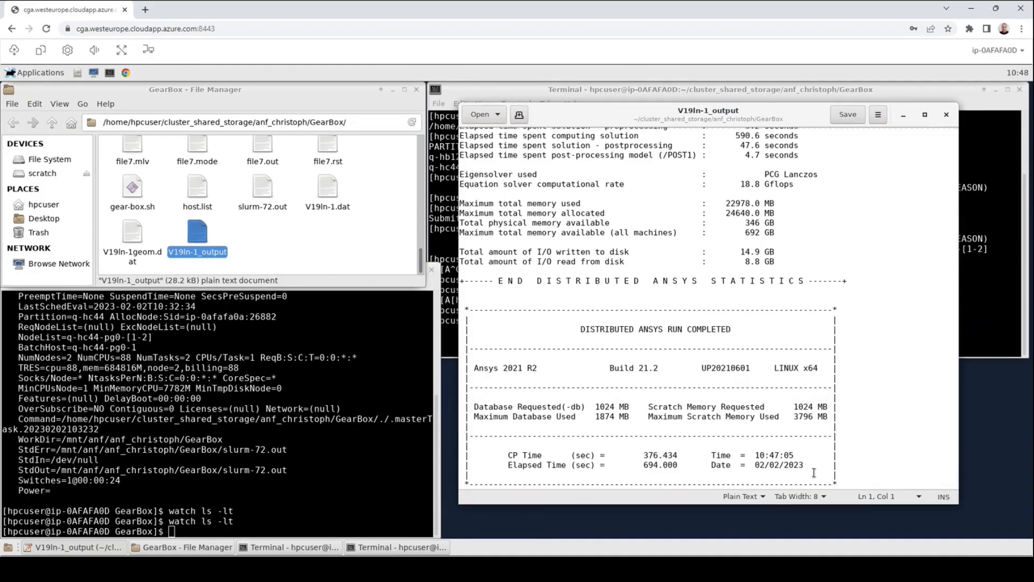